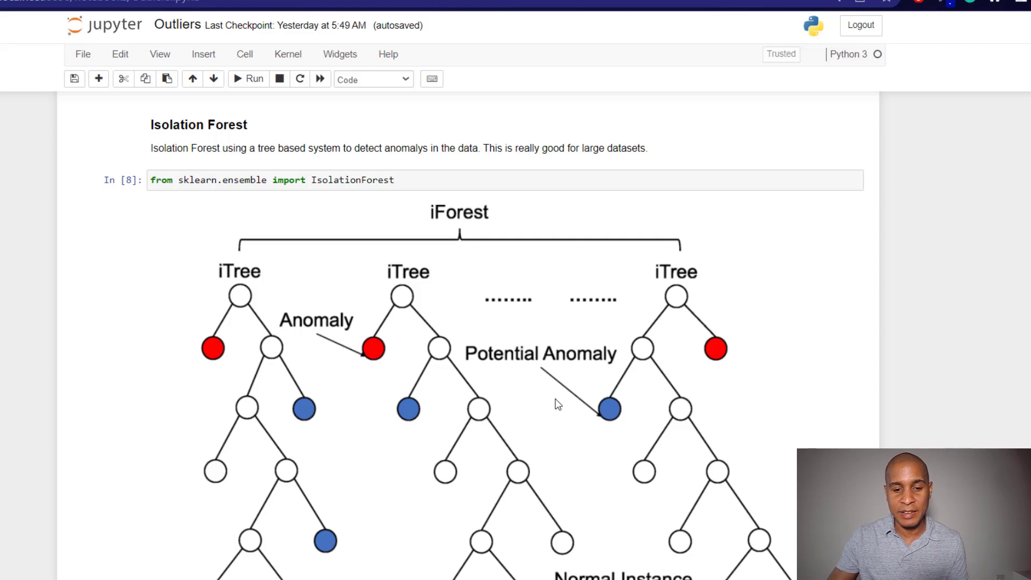
# Enter df.head() in the new cell below data loading and run it.
pyautogui.scroll(3)
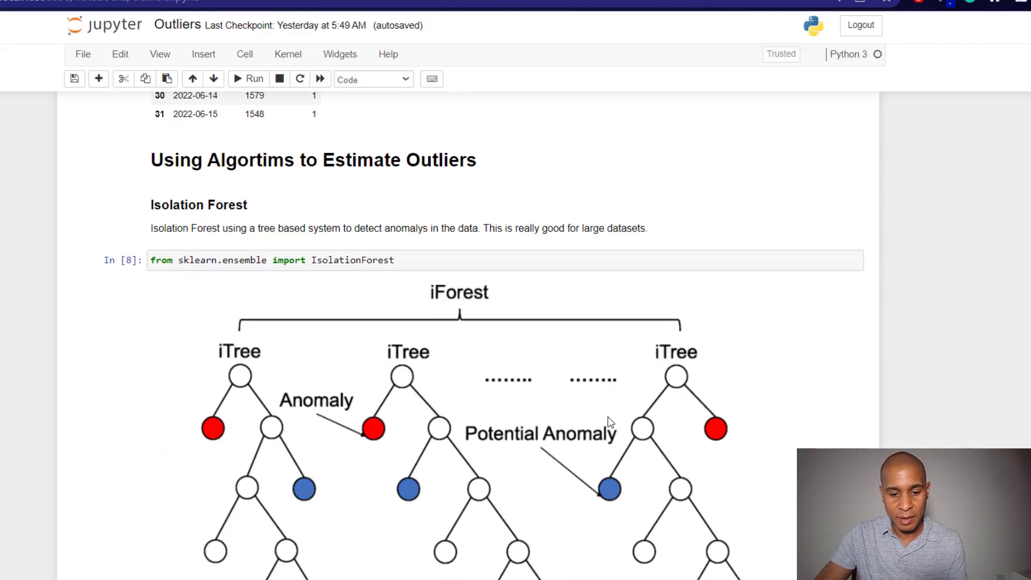
pyautogui.scroll(-3)
pyautogui.write('df')
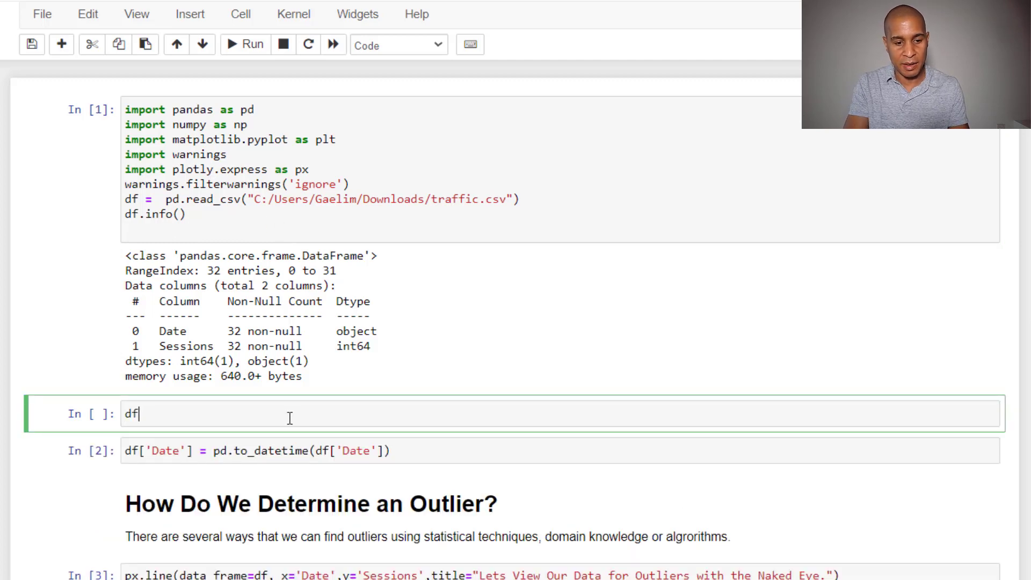
pyautogui.write('.head')
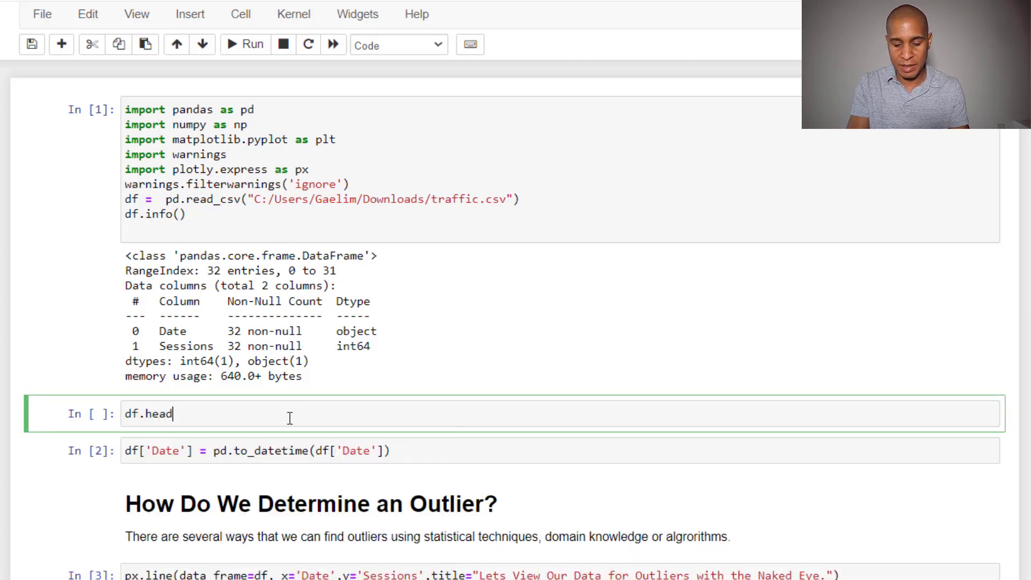
pyautogui.write('()')
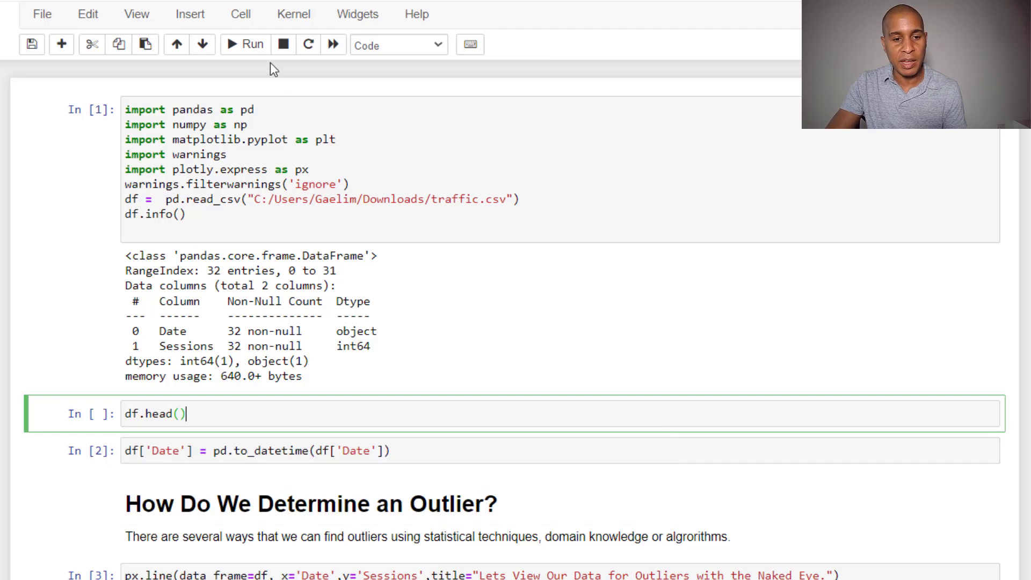
pyautogui.click(245, 44)
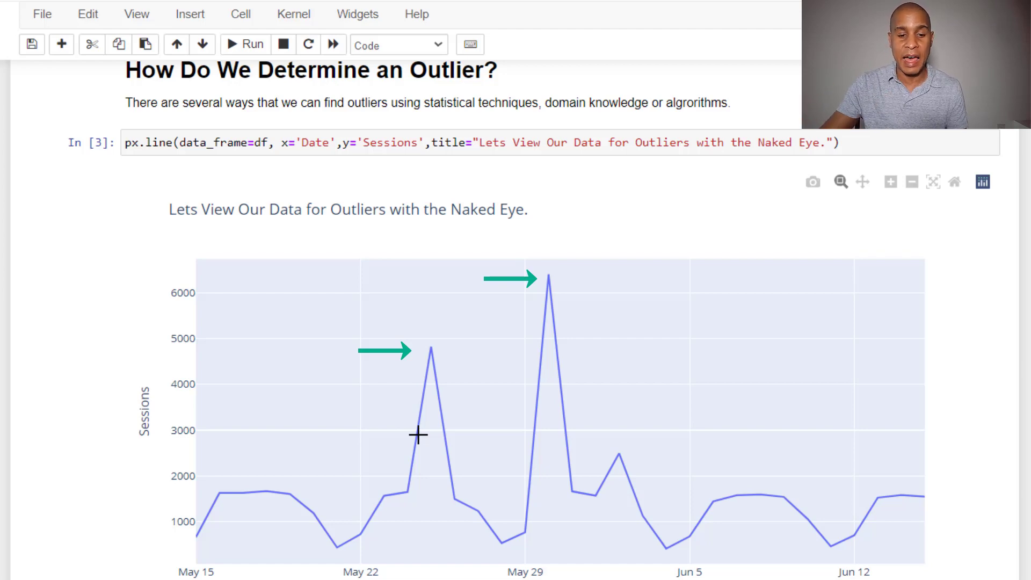
pyautogui.moveTo(429, 363)
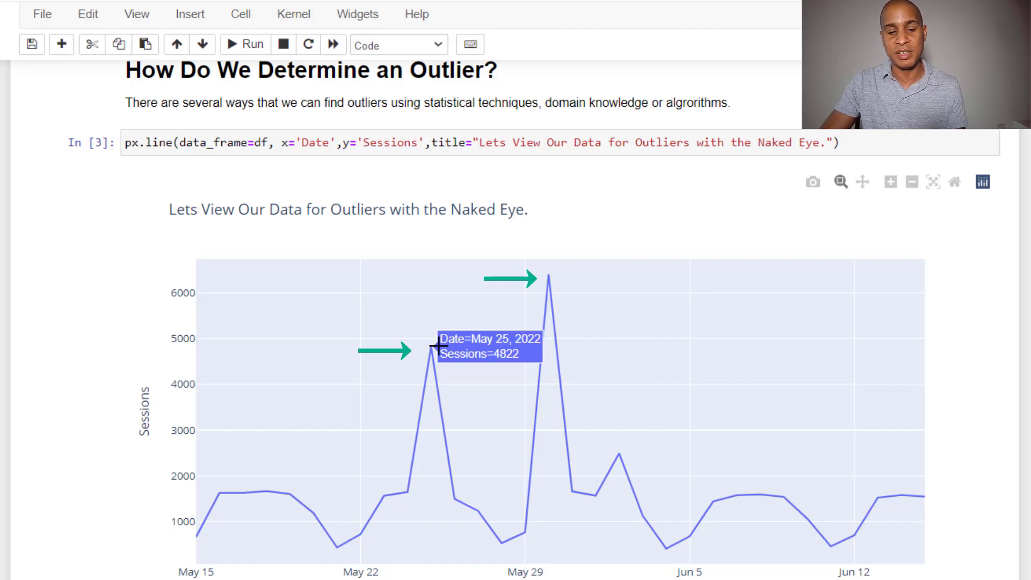
pyautogui.moveTo(545, 290)
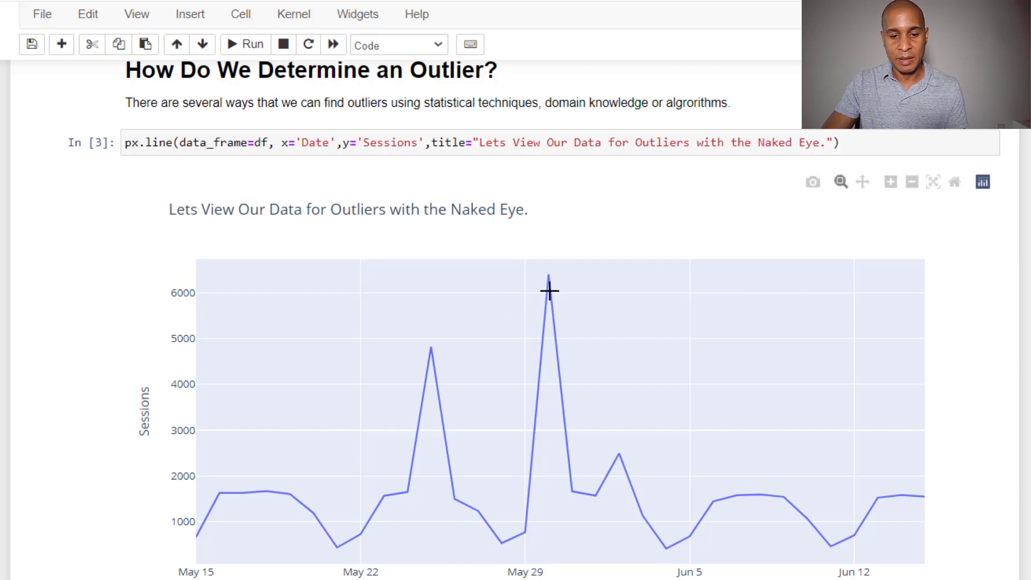
pyautogui.moveTo(550, 290)
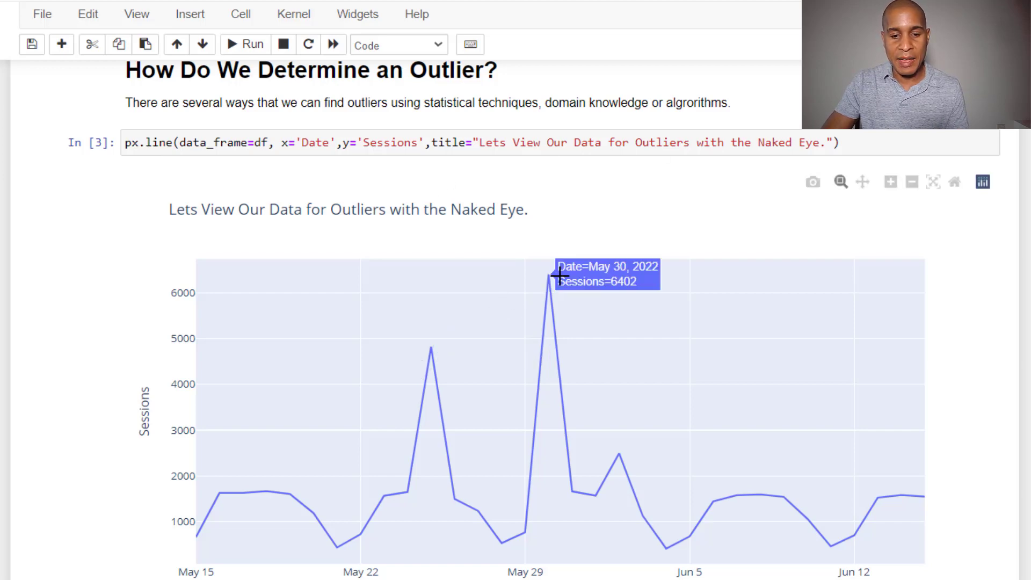
pyautogui.moveTo(503, 293)
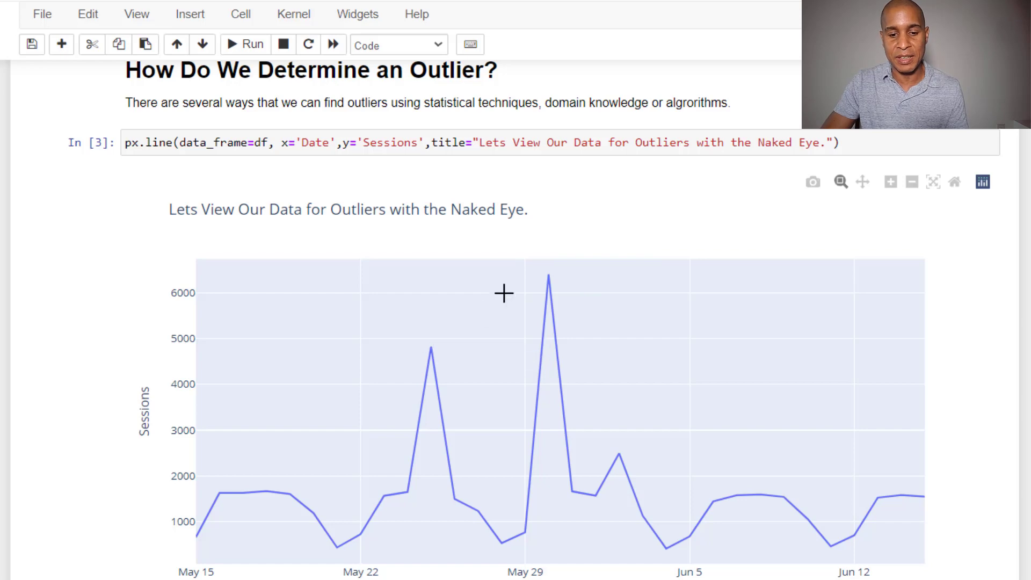
pyautogui.moveTo(547, 287)
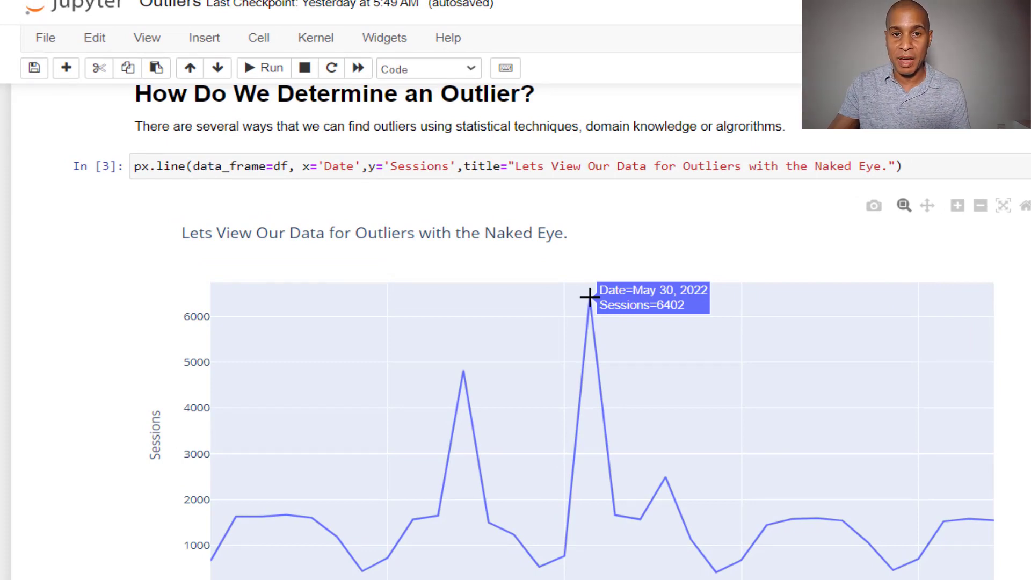
pyautogui.scroll(-3)
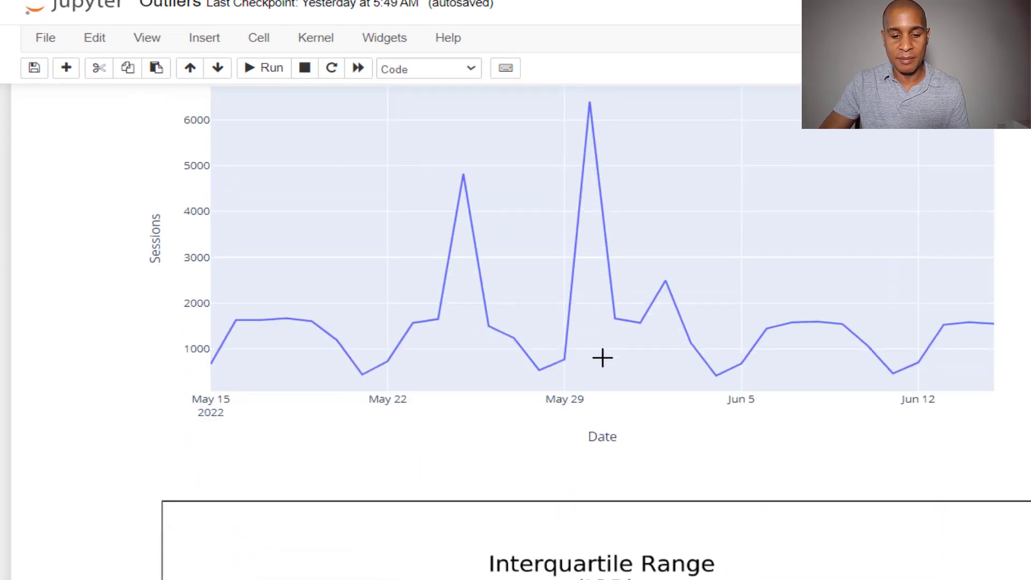
pyautogui.scroll(-3)
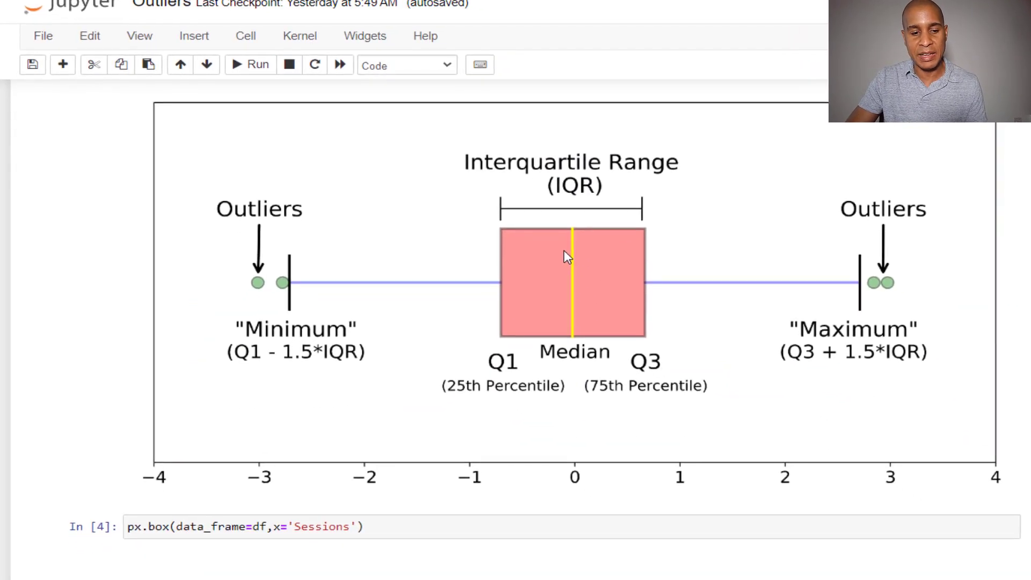
pyautogui.moveTo(570, 325)
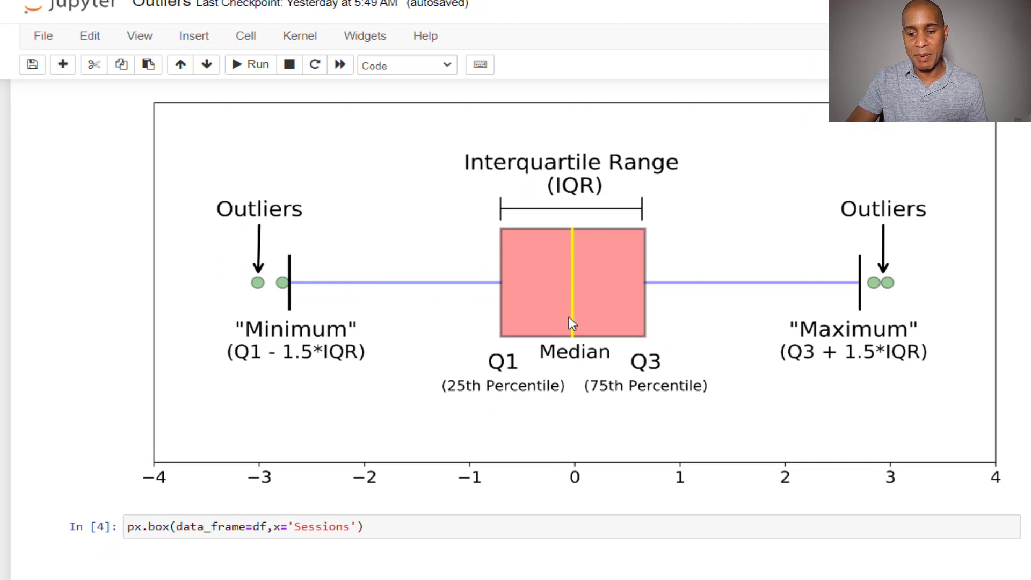
pyautogui.moveTo(889, 325)
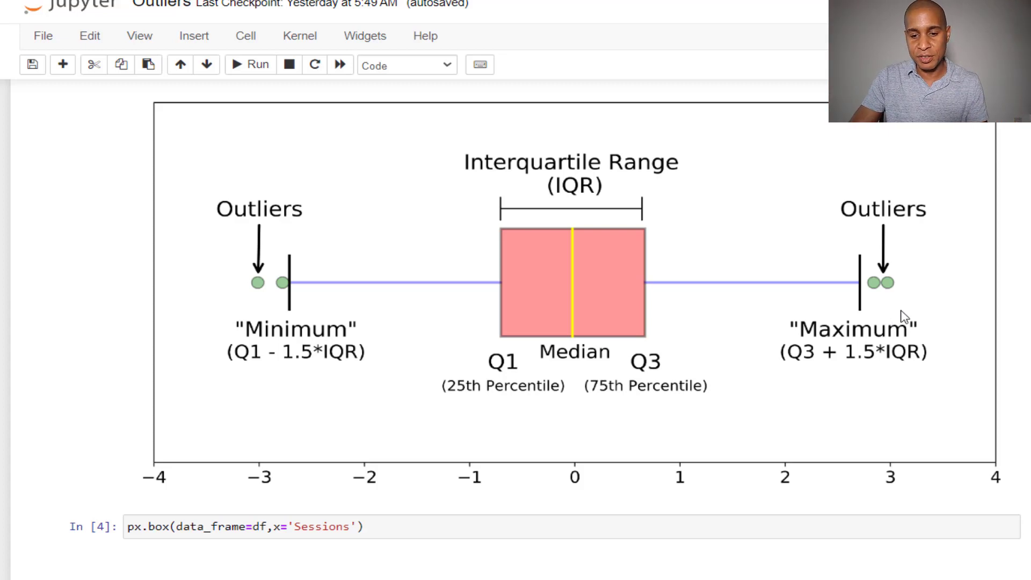
pyautogui.moveTo(550, 269)
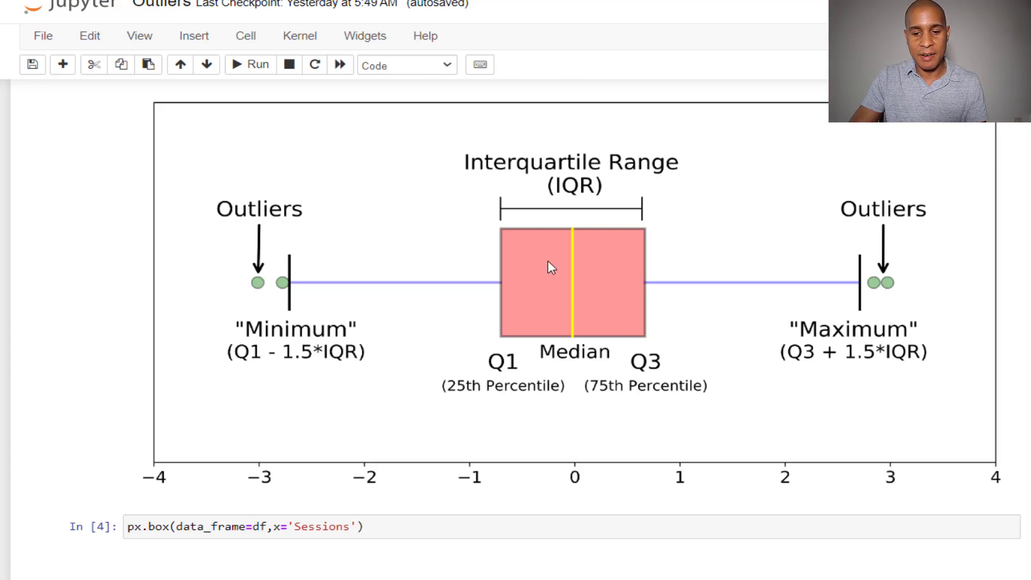
pyautogui.moveTo(868, 281)
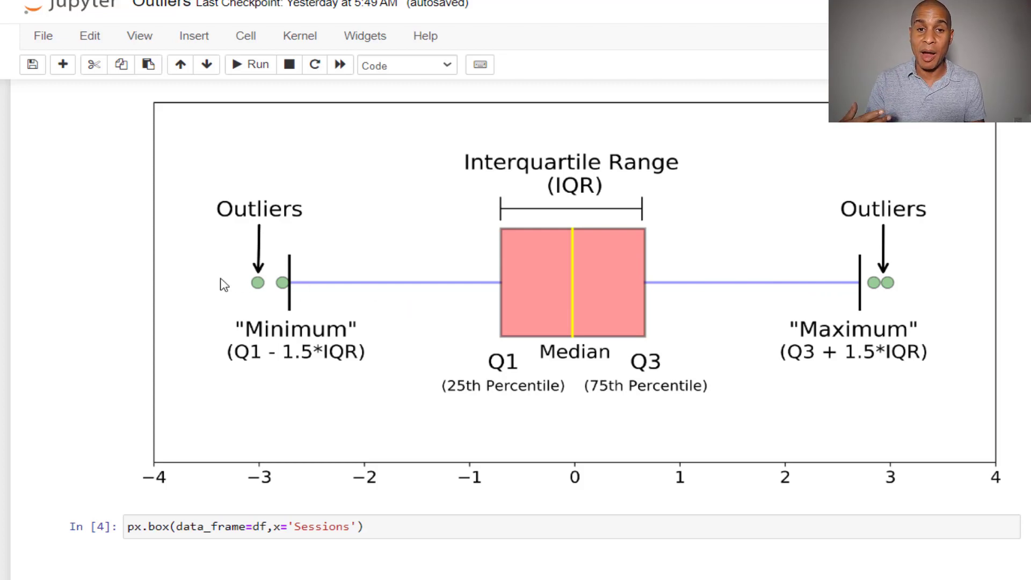
pyautogui.moveTo(293, 272)
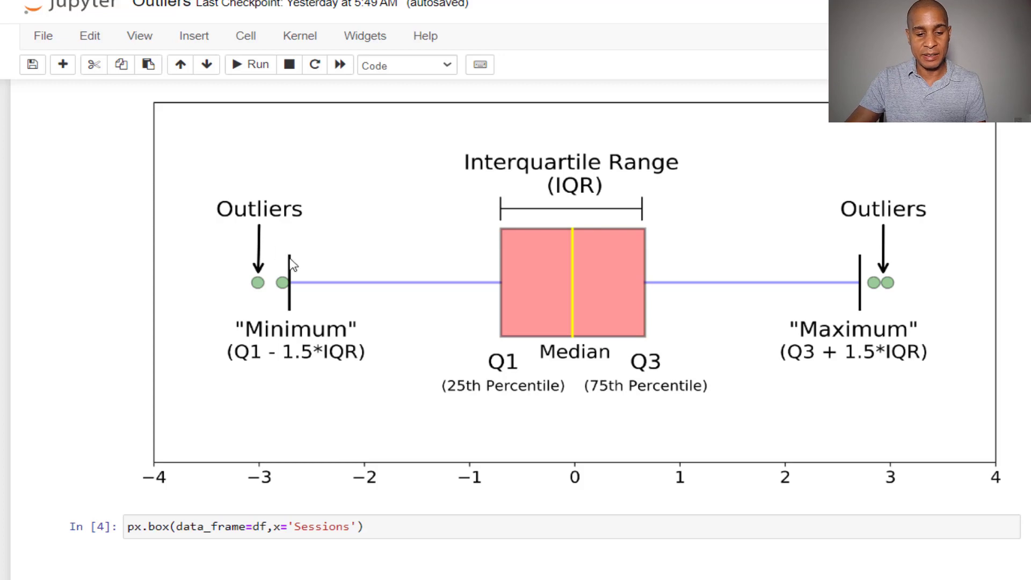
pyautogui.scroll(-3)
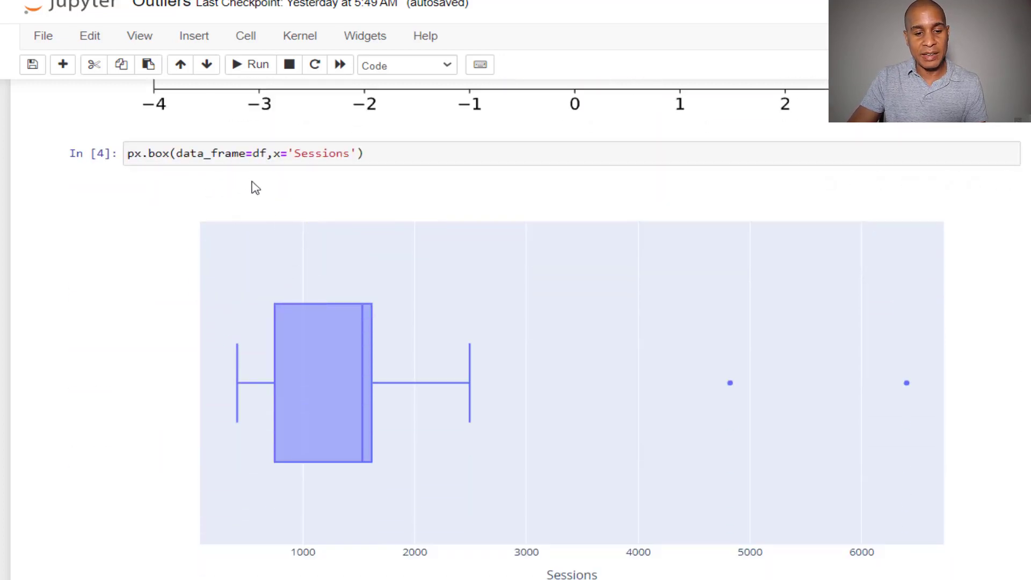
pyautogui.moveTo(306, 309)
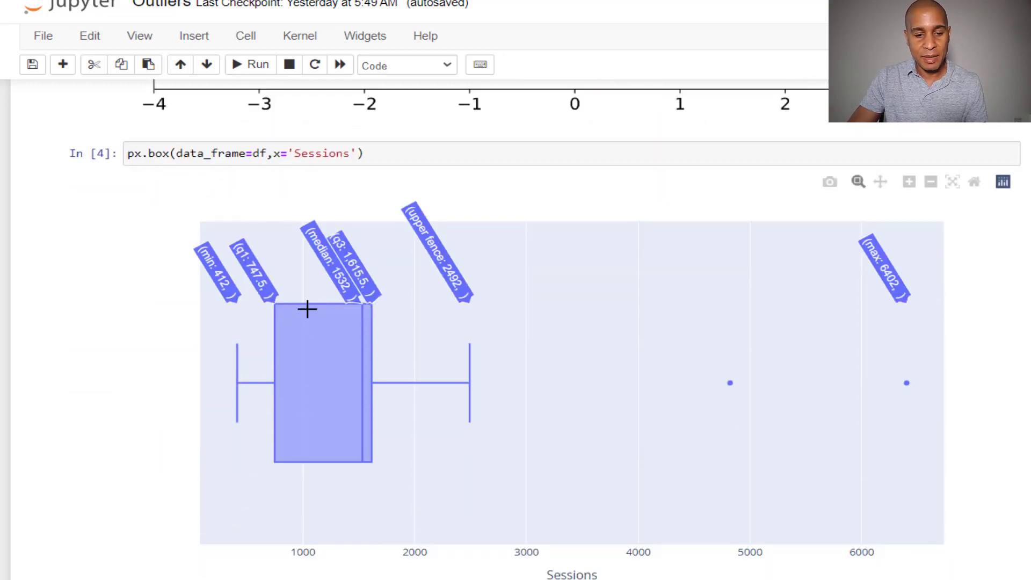
pyautogui.moveTo(246, 396)
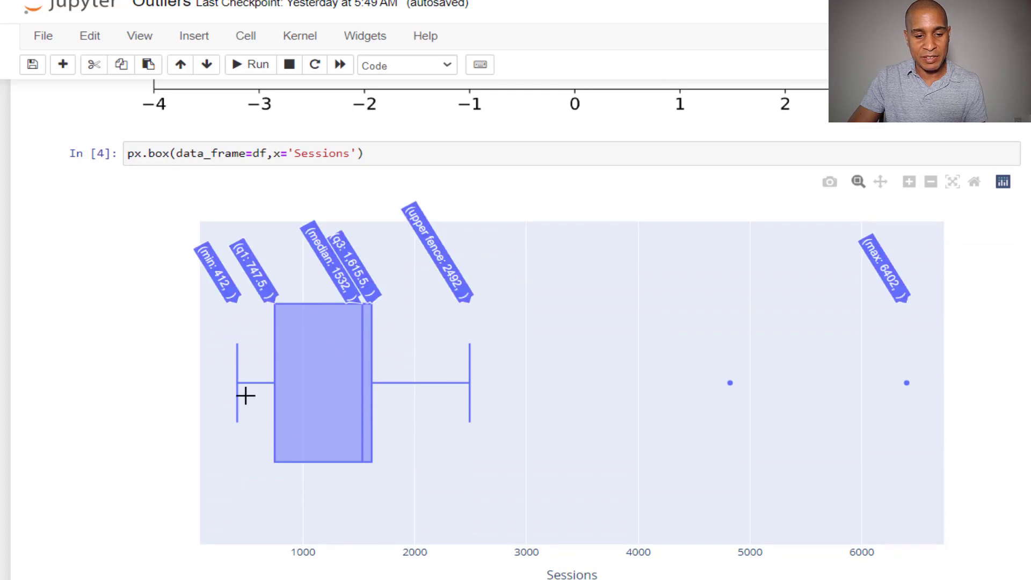
pyautogui.moveTo(637, 382)
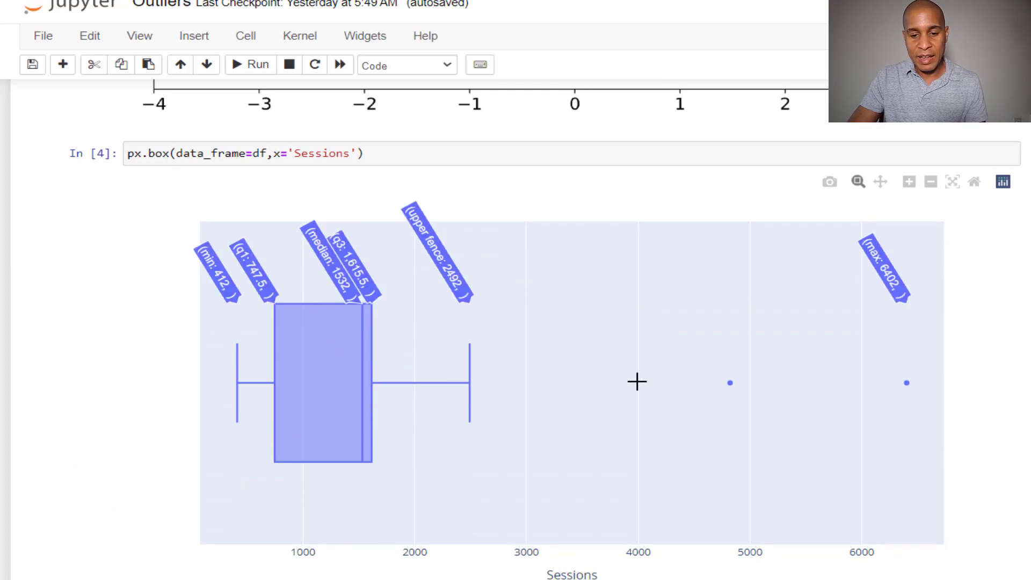
pyautogui.moveTo(730, 395)
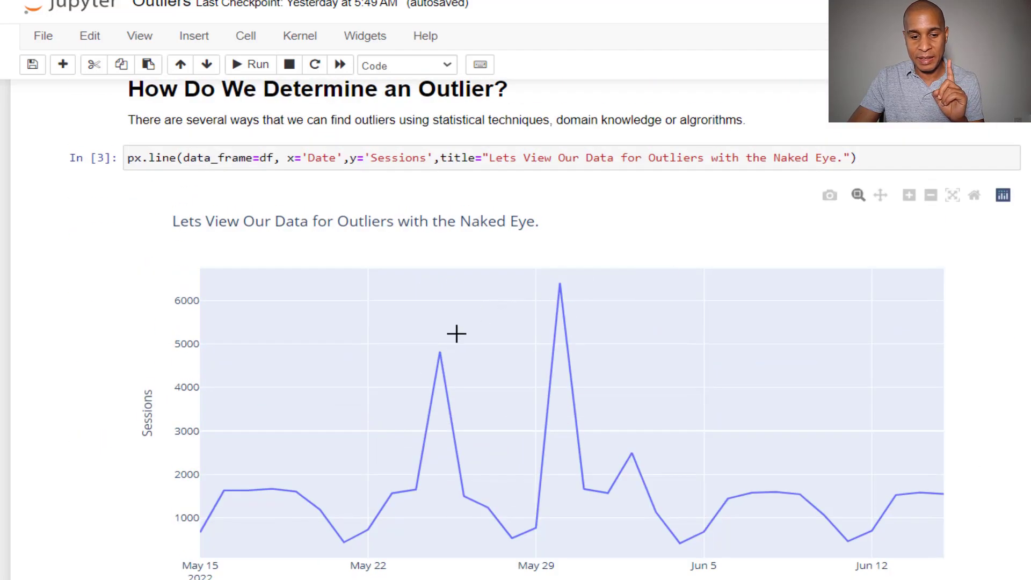
pyautogui.scroll(-3)
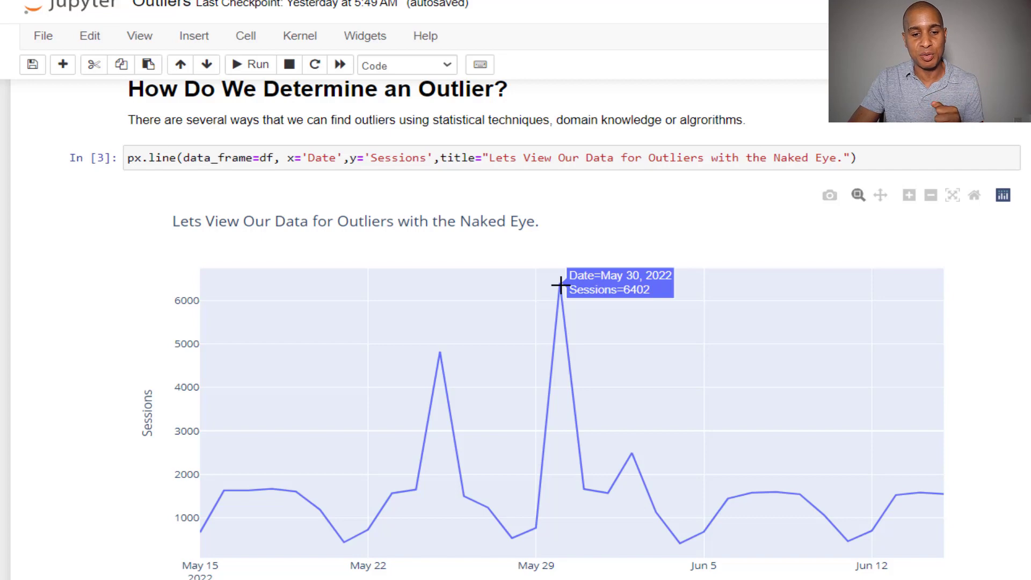
pyautogui.scroll(-3)
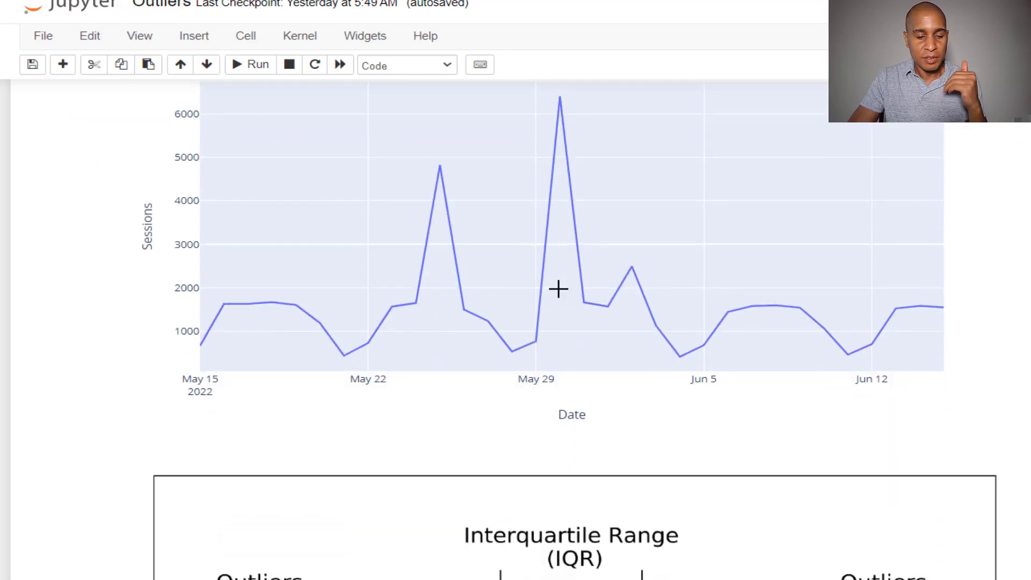
pyautogui.scroll(-3)
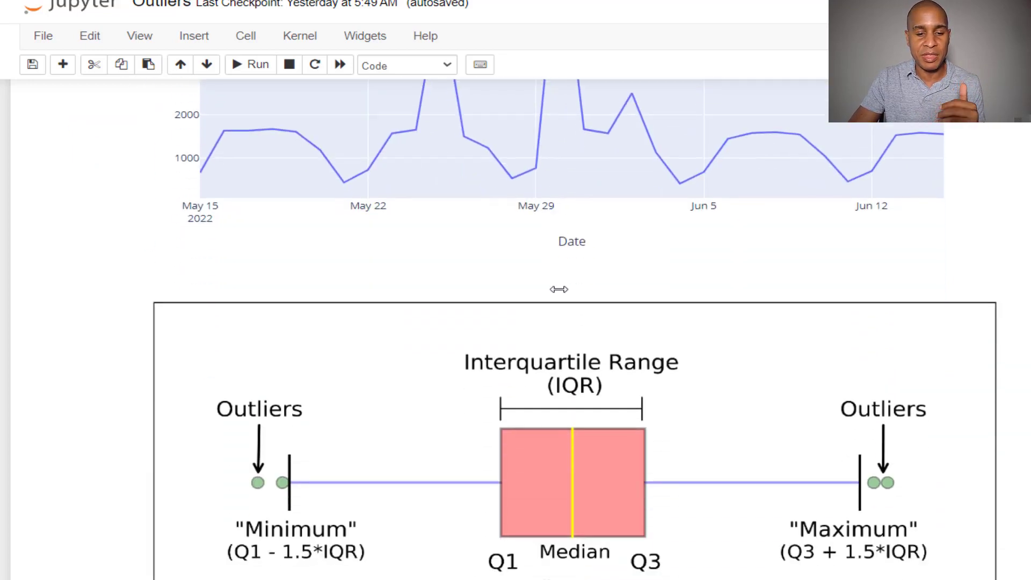
pyautogui.scroll(-3)
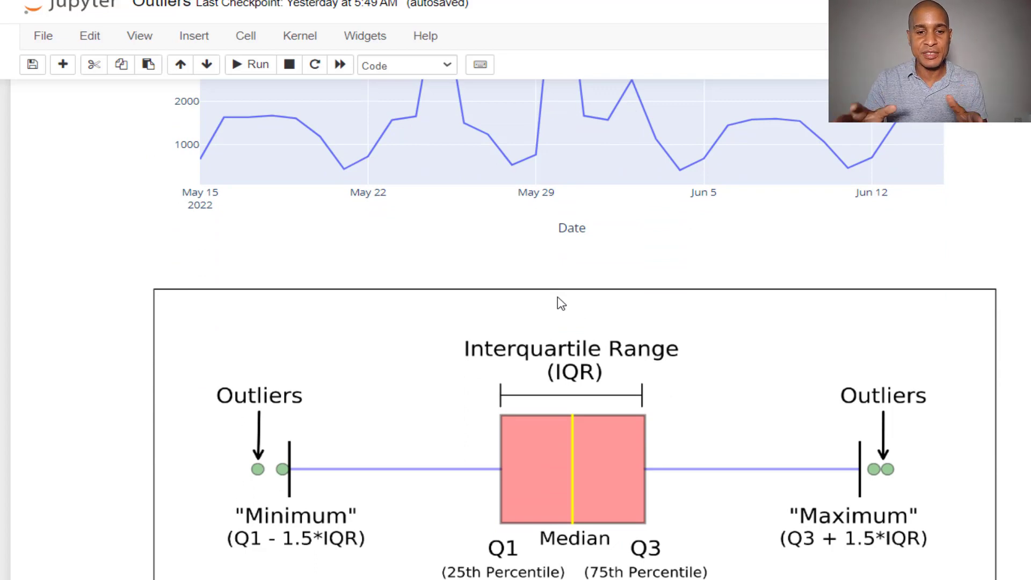
pyautogui.scroll(-3)
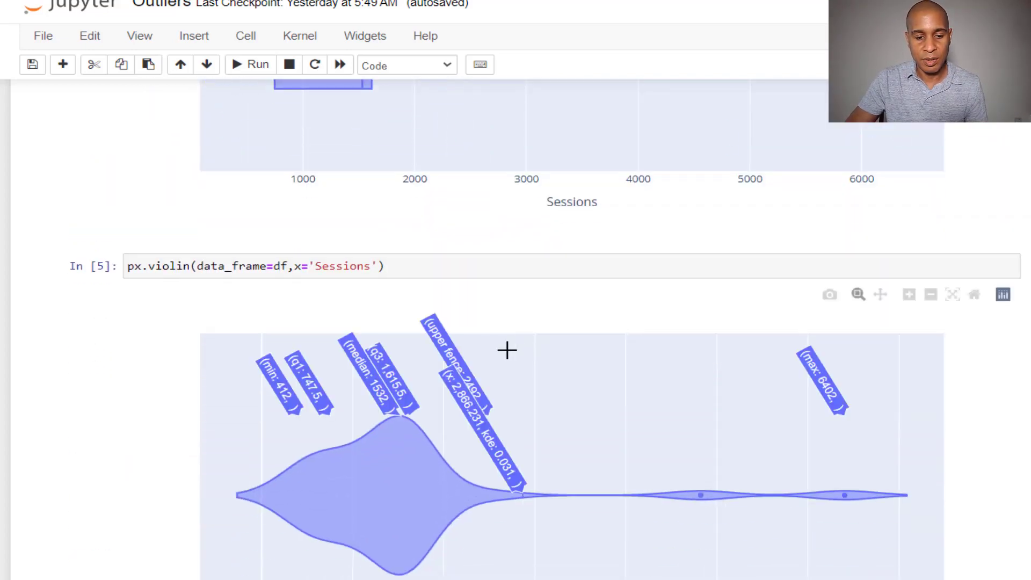
pyautogui.moveTo(711, 508)
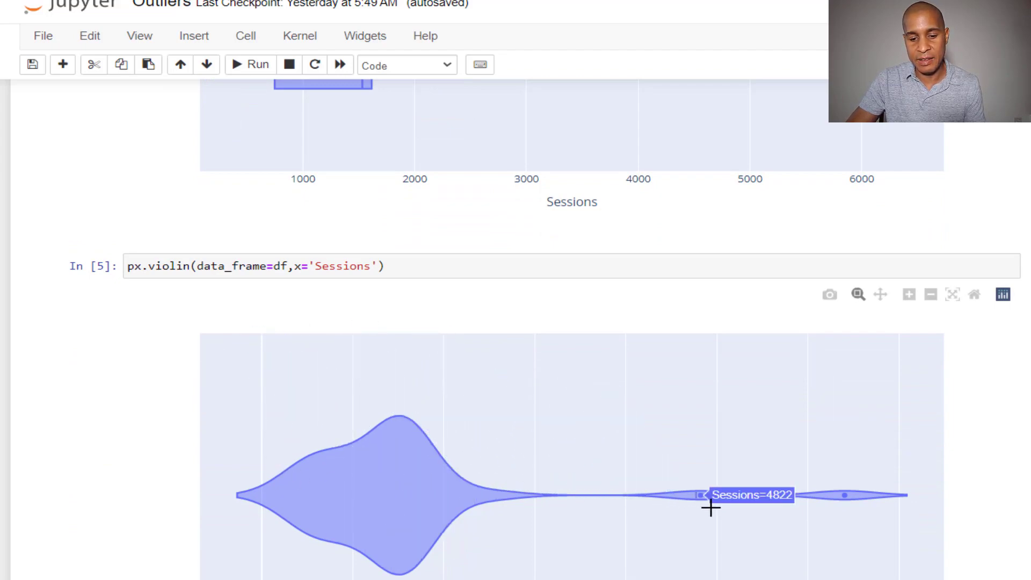
pyautogui.moveTo(706, 507)
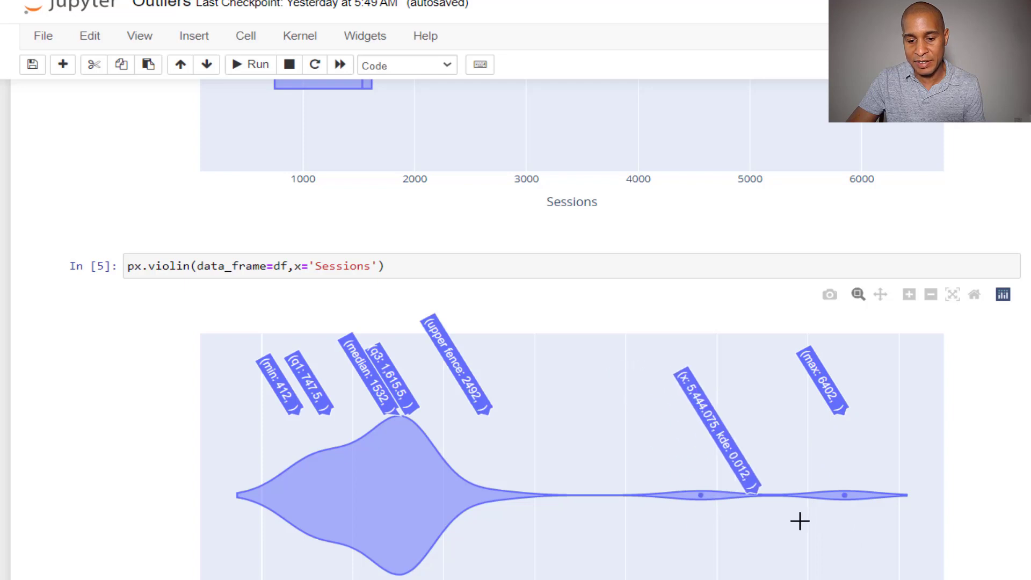
pyautogui.moveTo(296, 504)
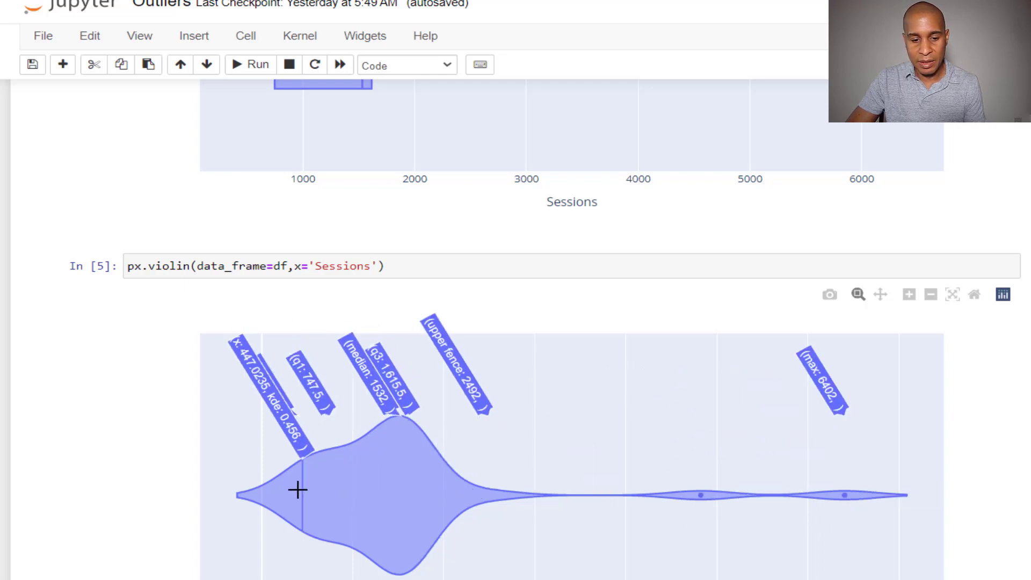
pyautogui.moveTo(431, 493)
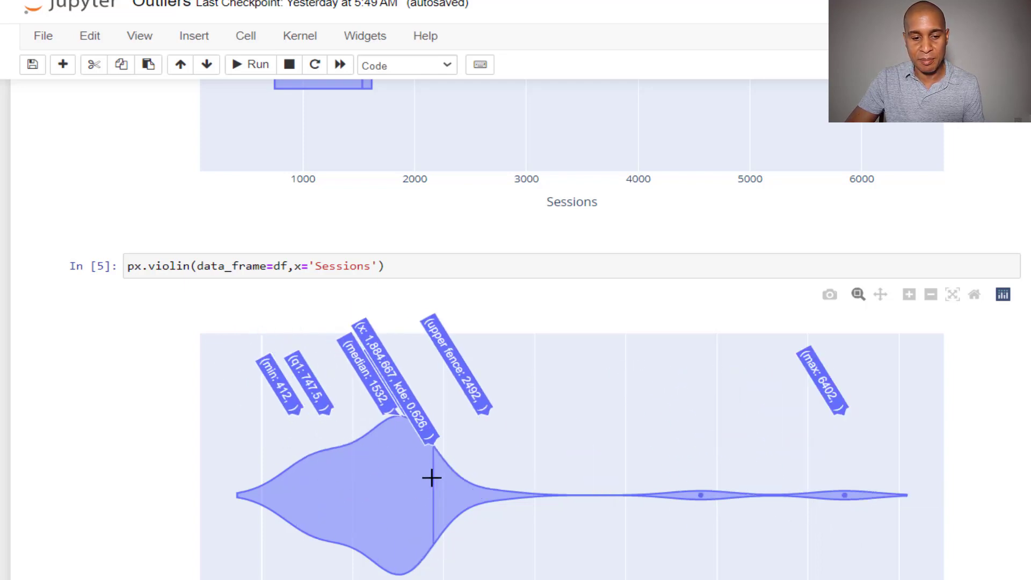
pyautogui.moveTo(392, 496)
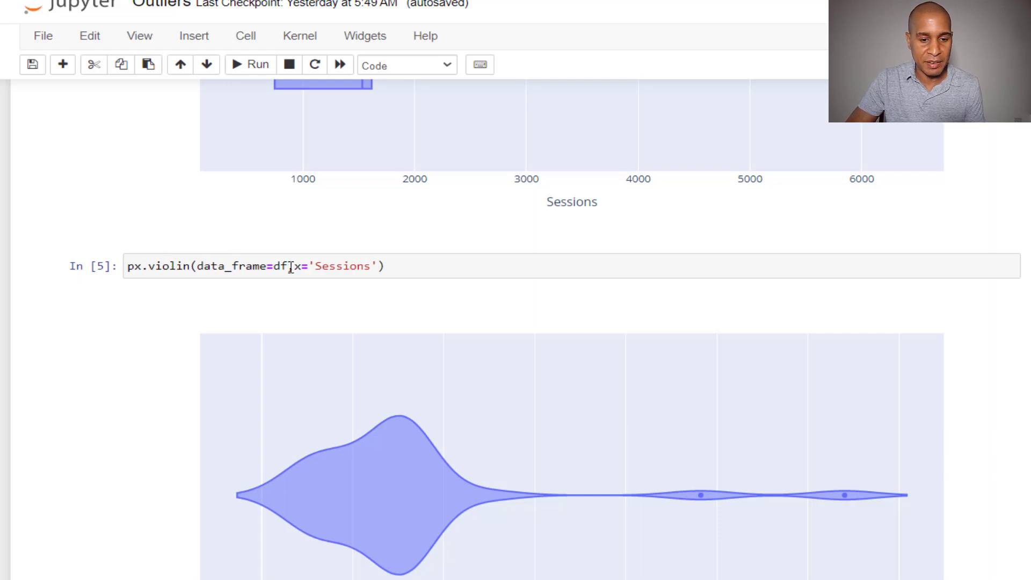
pyautogui.write(",'Sessions')")
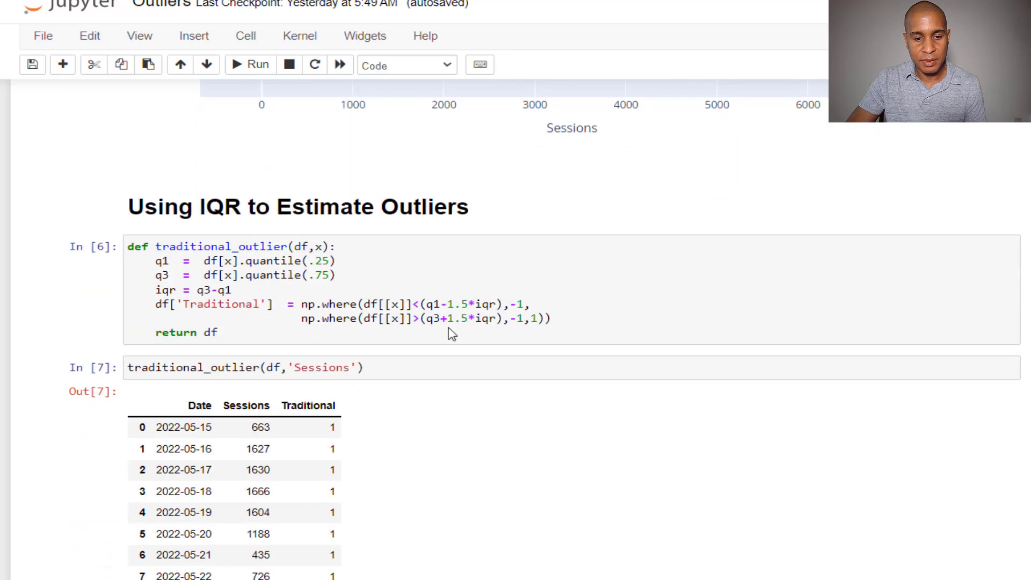
pyautogui.scroll(-3)
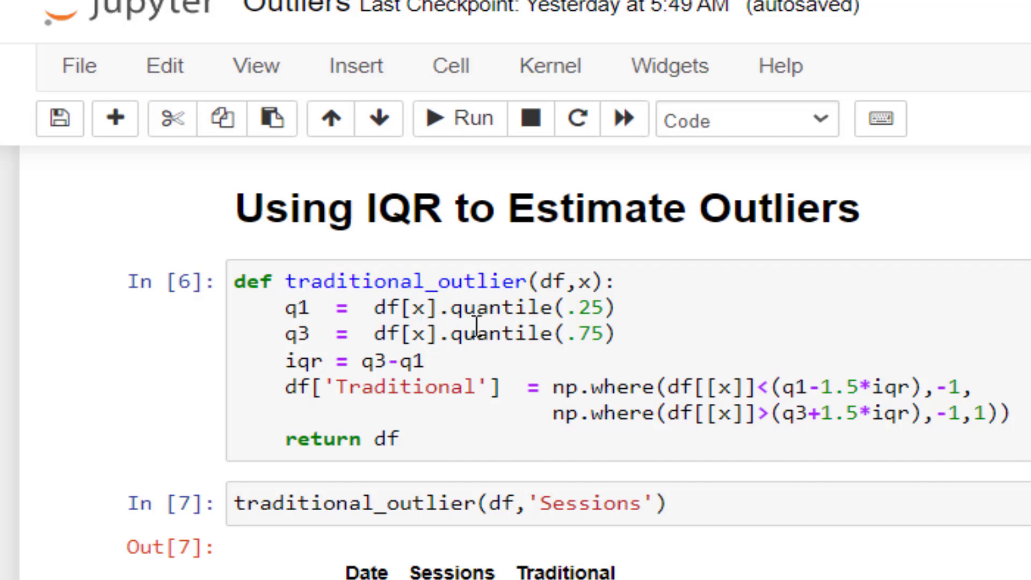
pyautogui.moveTo(535, 365)
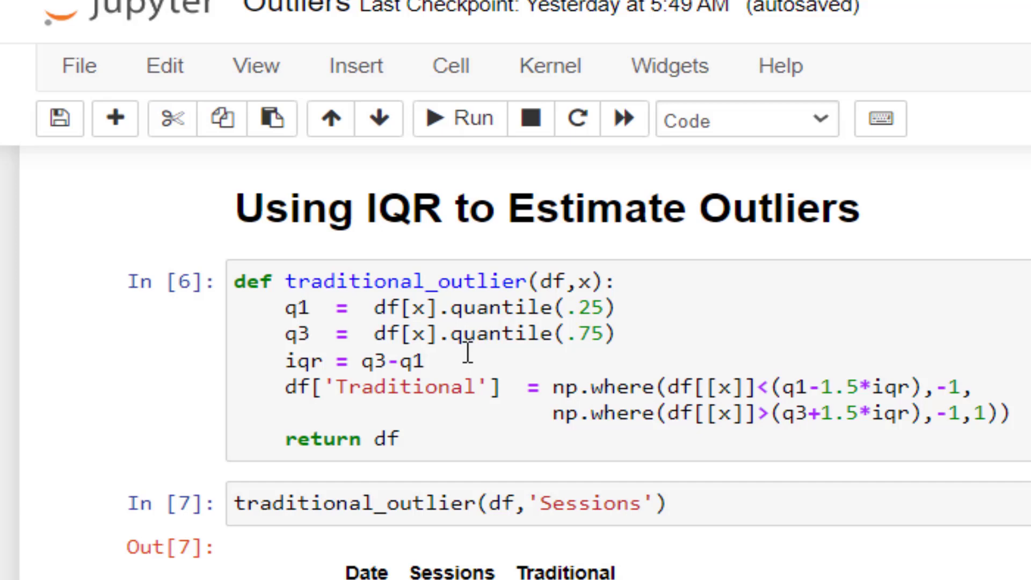
pyautogui.moveTo(547, 281)
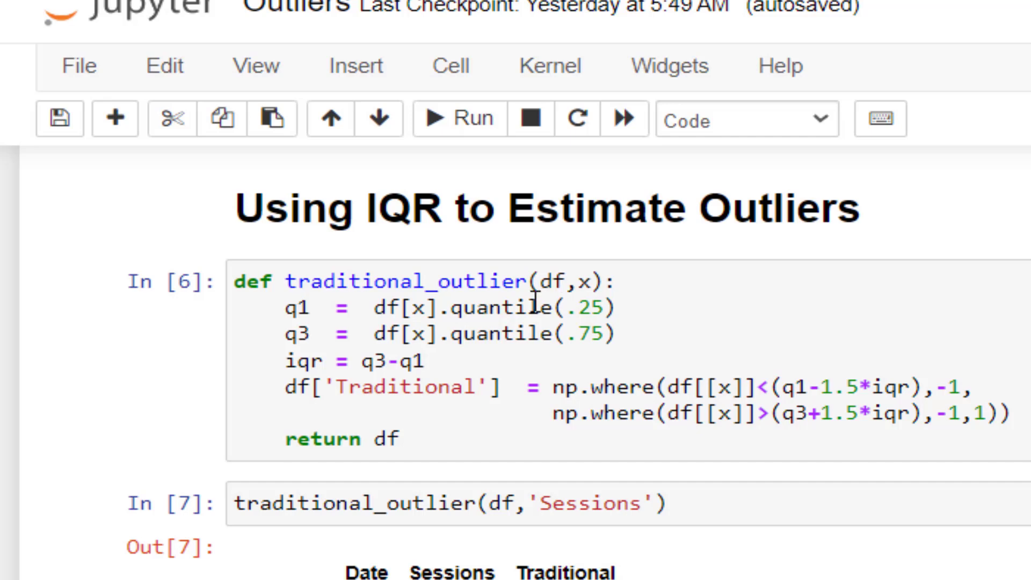
pyautogui.moveTo(581, 317)
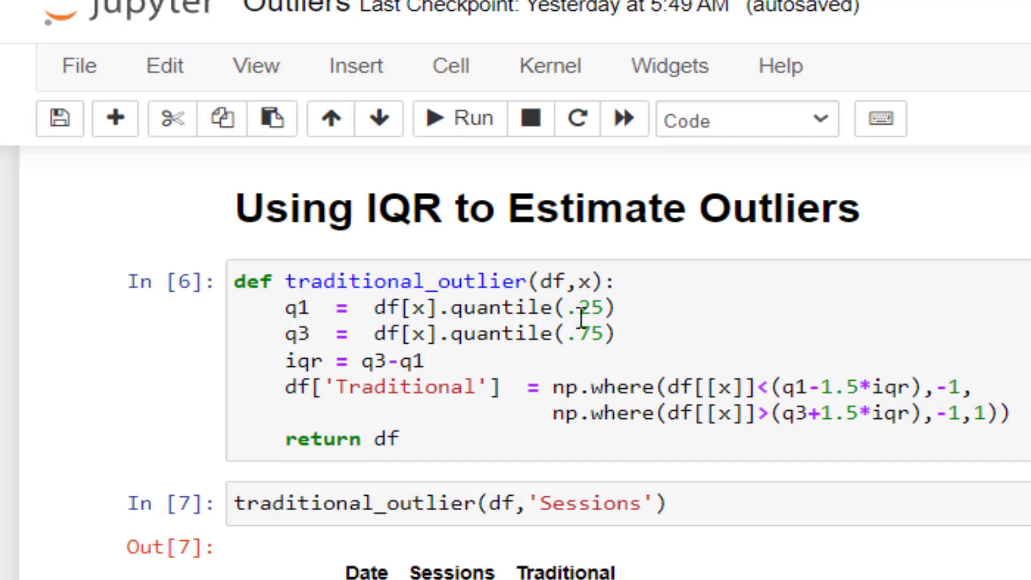
pyautogui.moveTo(588, 324)
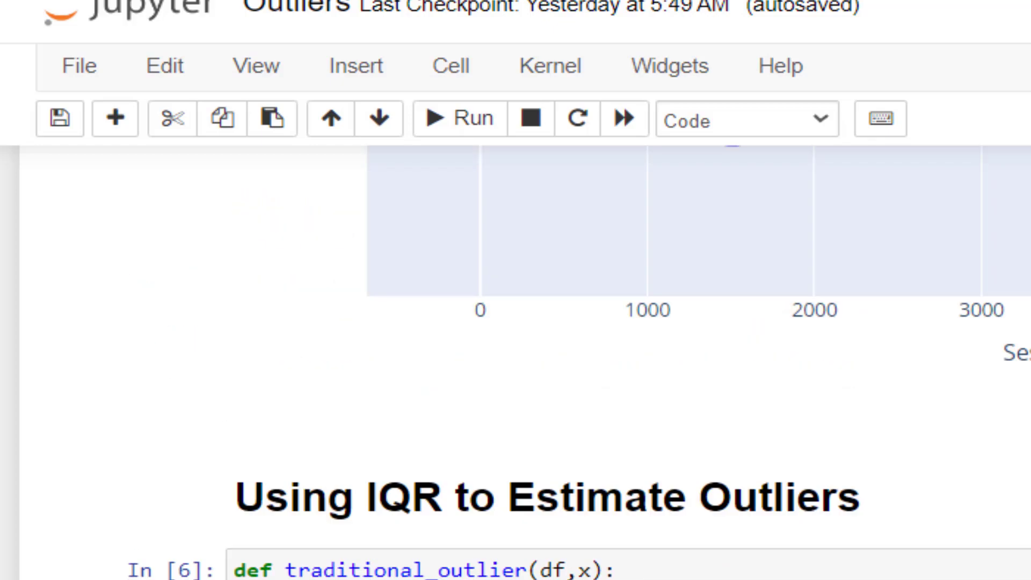
pyautogui.scroll(-3)
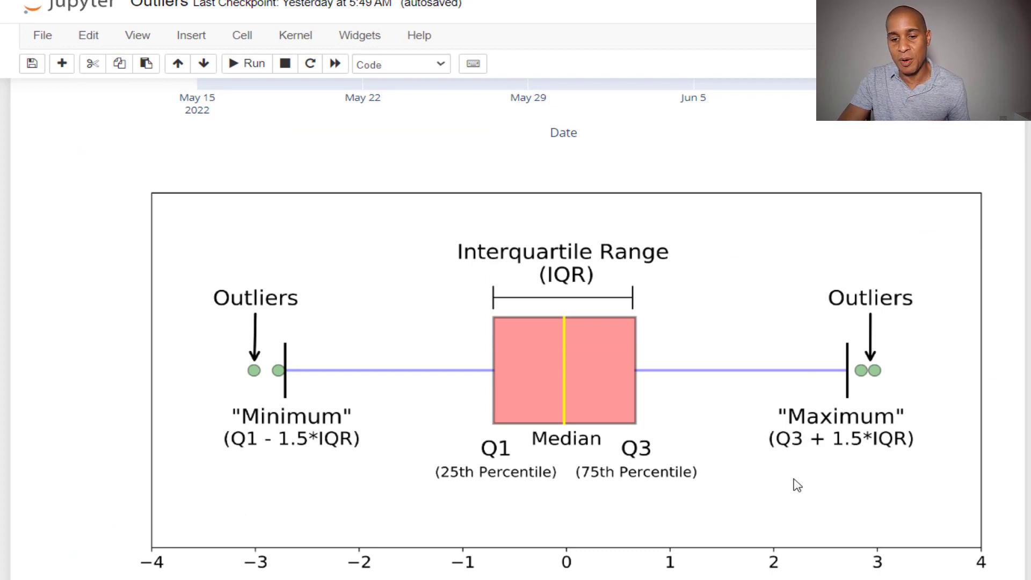
pyautogui.moveTo(800, 470)
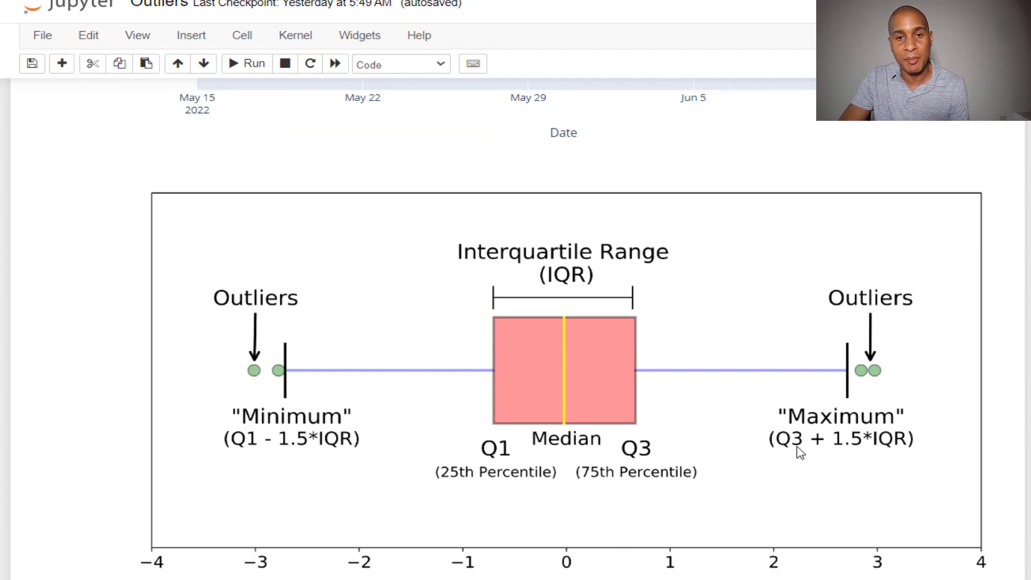
pyautogui.moveTo(860, 469)
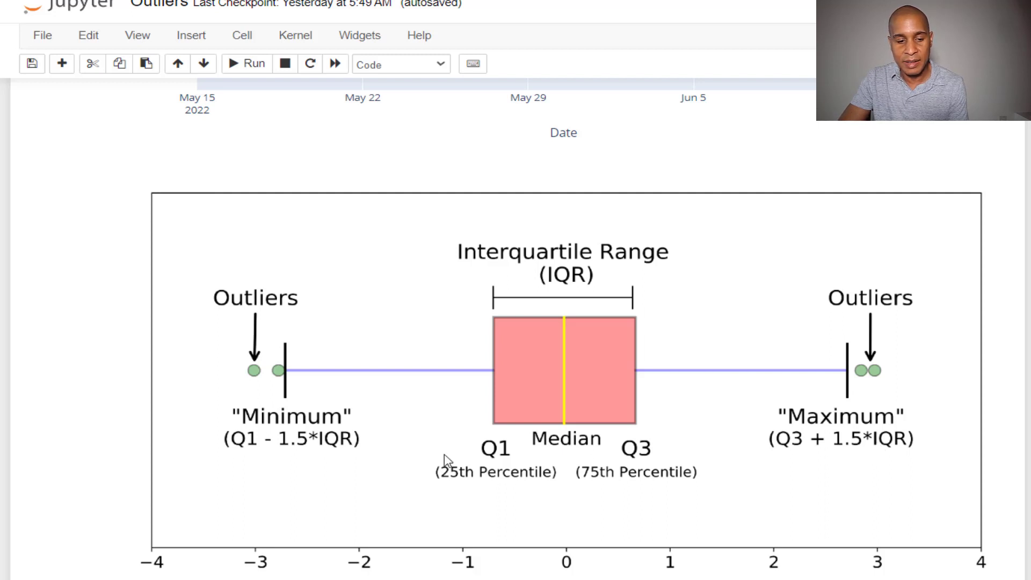
pyautogui.moveTo(260, 463)
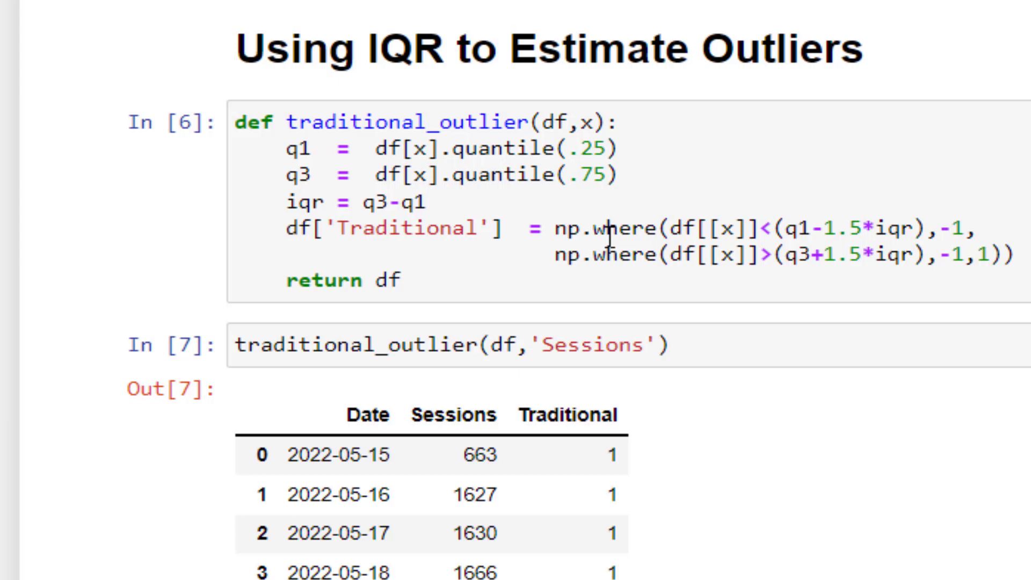
pyautogui.moveTo(833, 256)
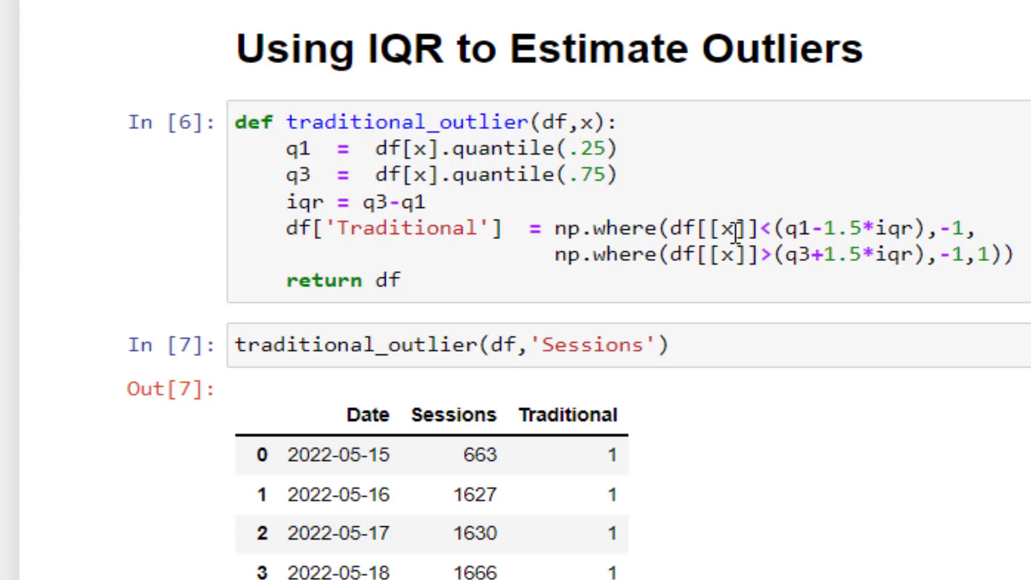
pyautogui.moveTo(926, 268)
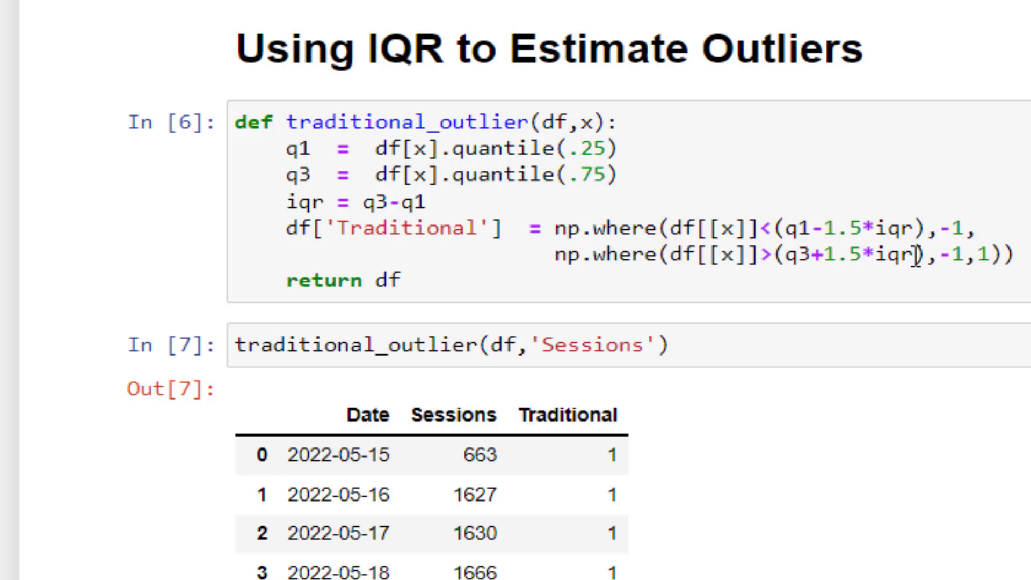
pyautogui.moveTo(804, 283)
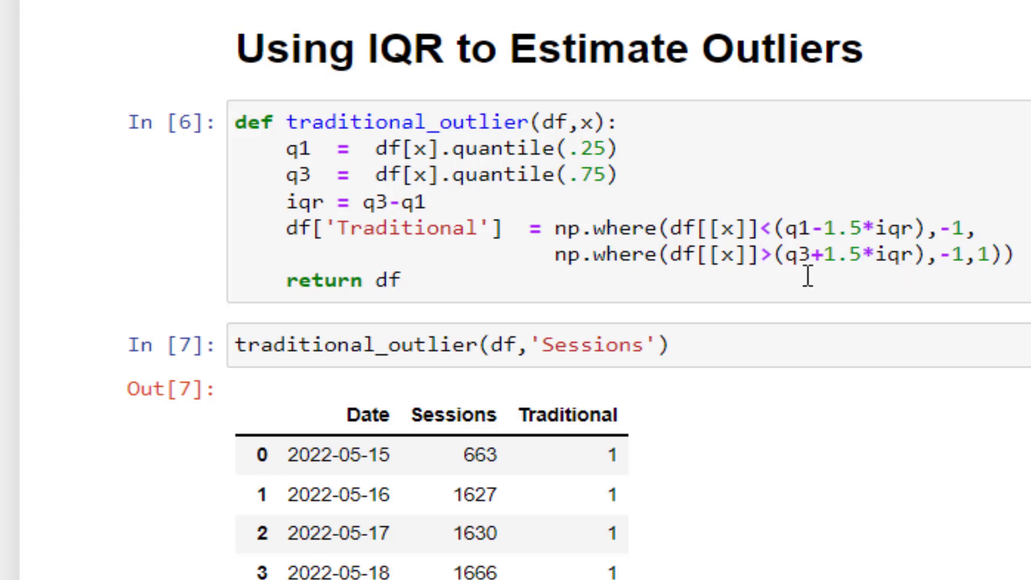
pyautogui.moveTo(874, 268)
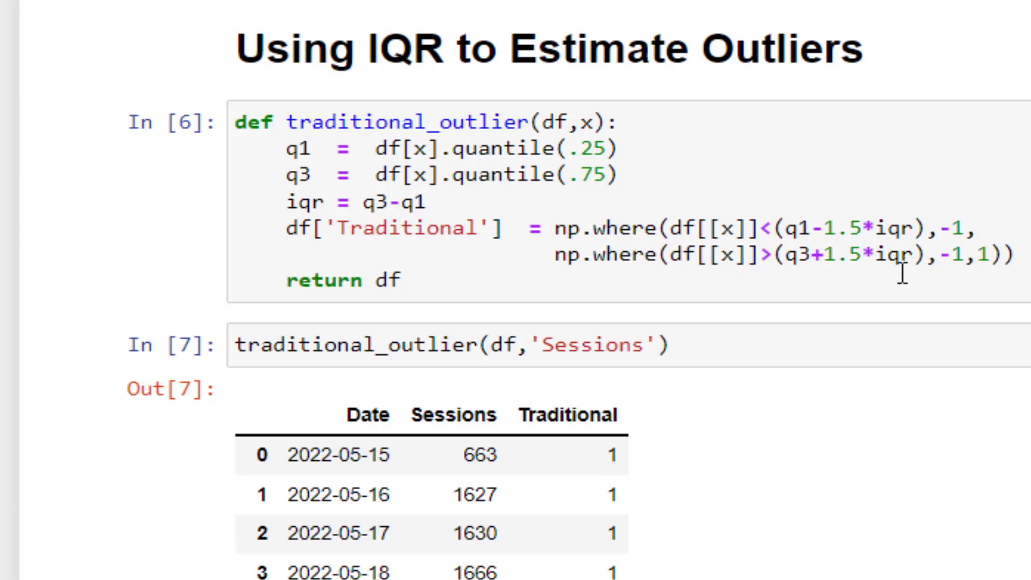
pyautogui.moveTo(894, 280)
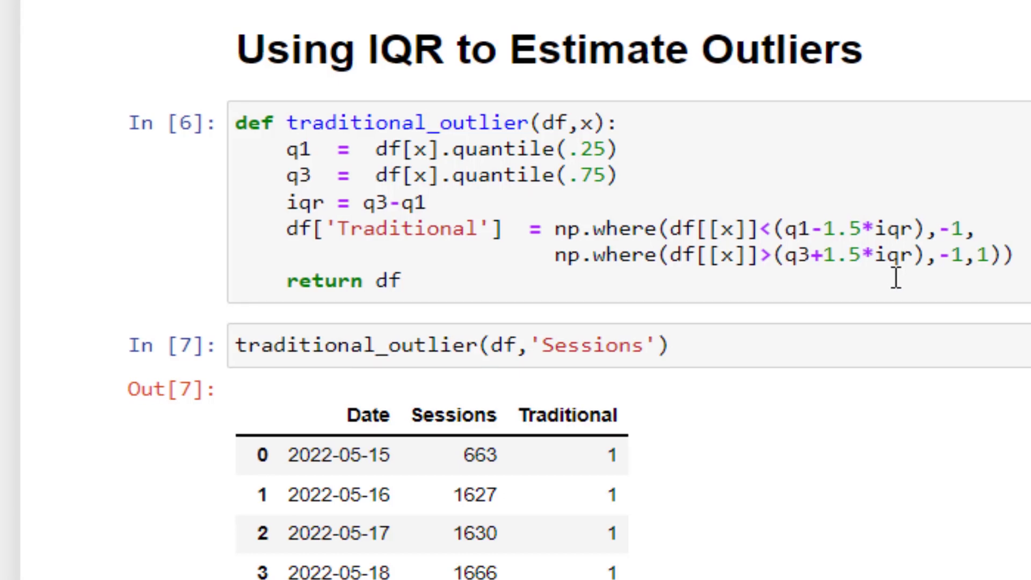
pyautogui.scroll(-3)
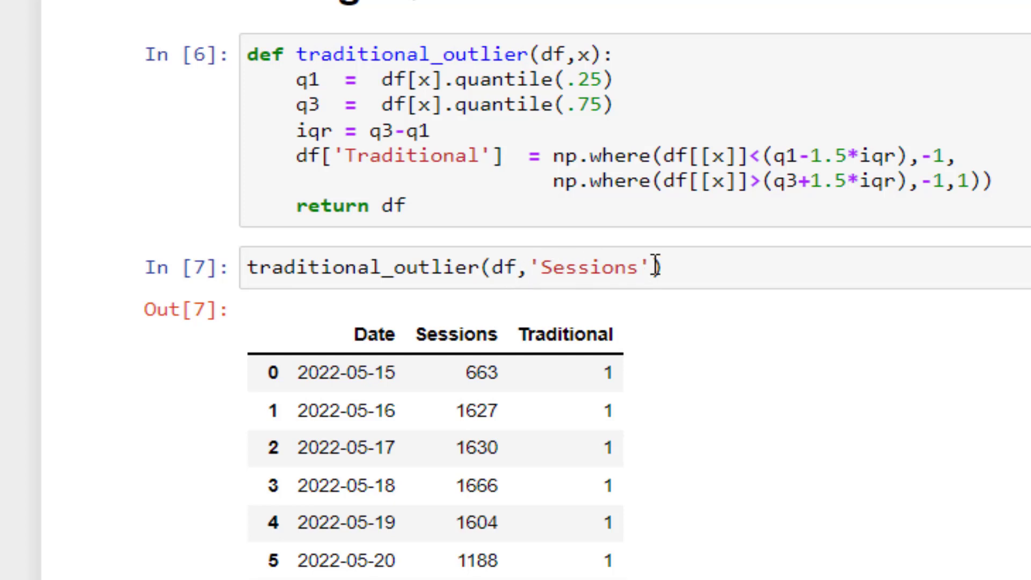
pyautogui.scroll(-3)
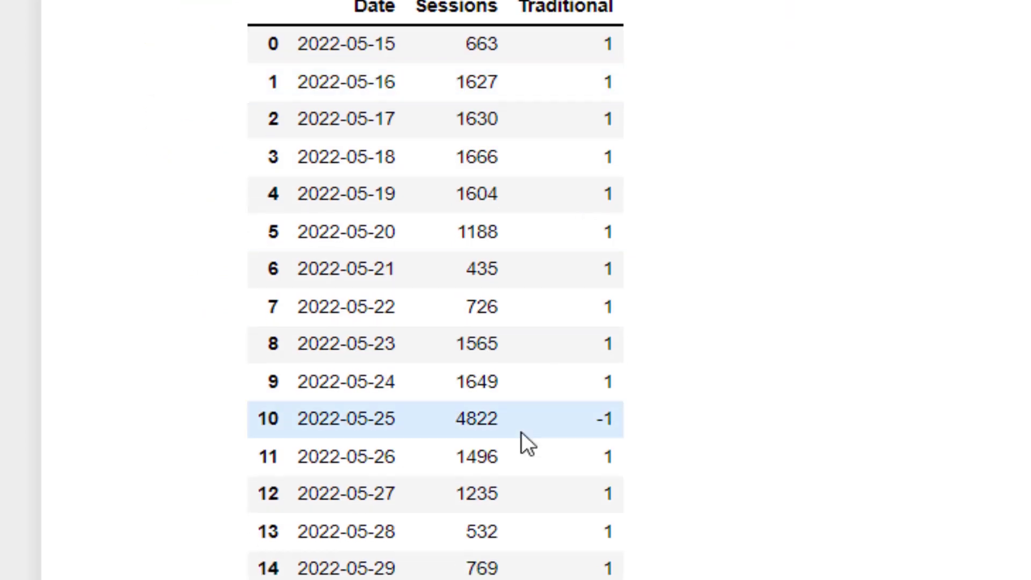
pyautogui.moveTo(562, 457)
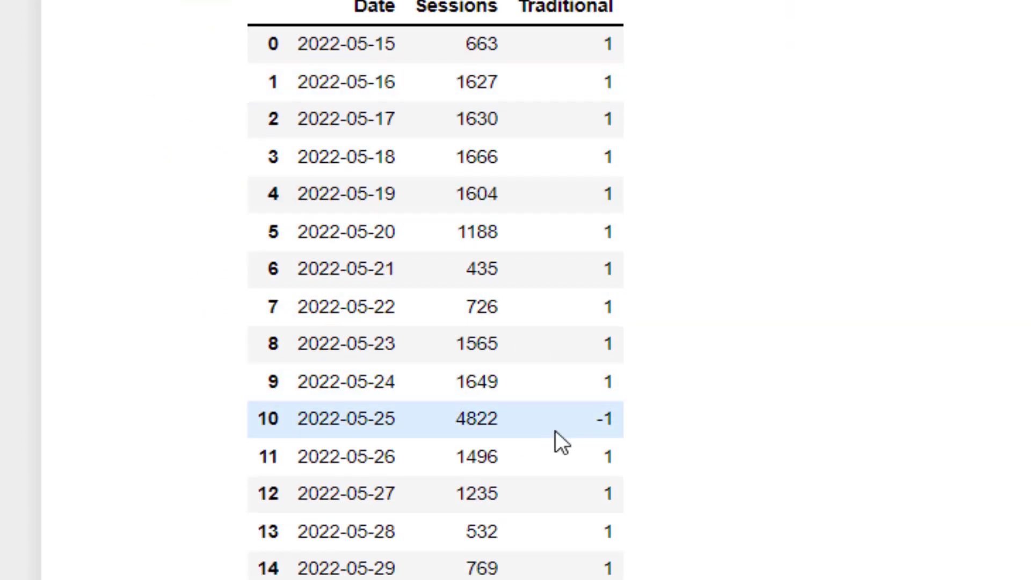
pyautogui.moveTo(417, 457)
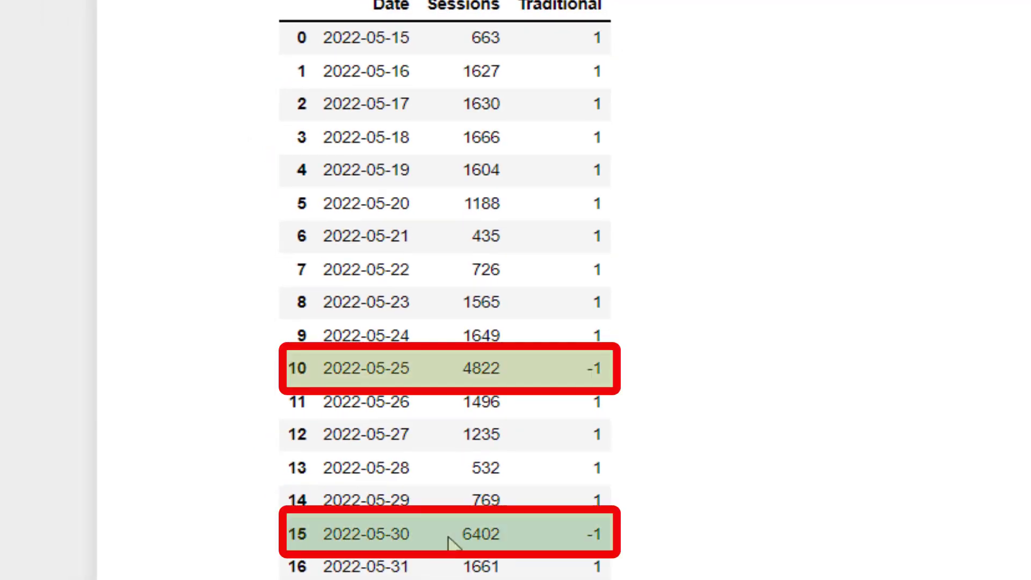
pyautogui.moveTo(441, 542)
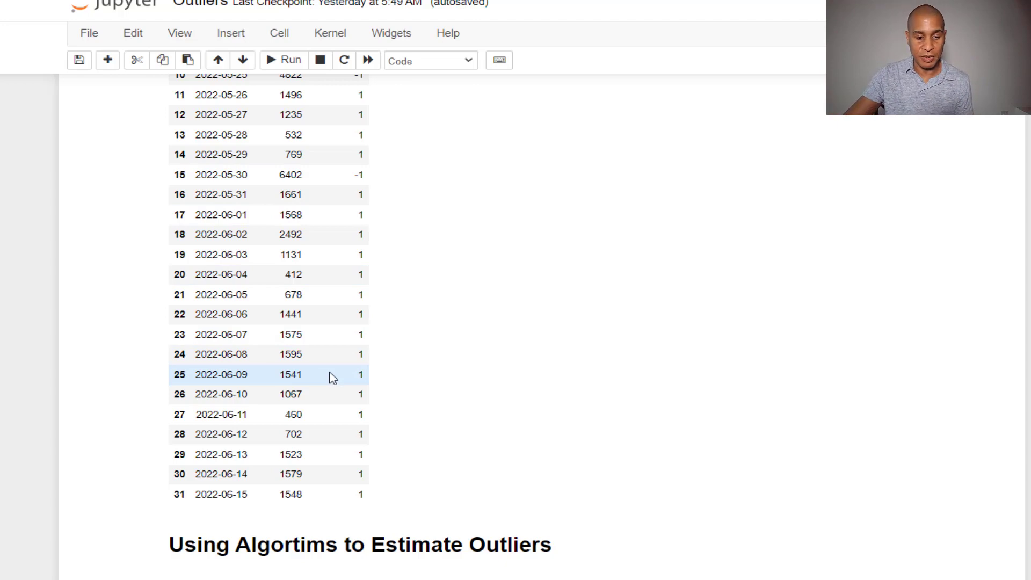
# Scroll to the Isolation Forest heading and the IsolationForest import cell.
pyautogui.scroll(-3)
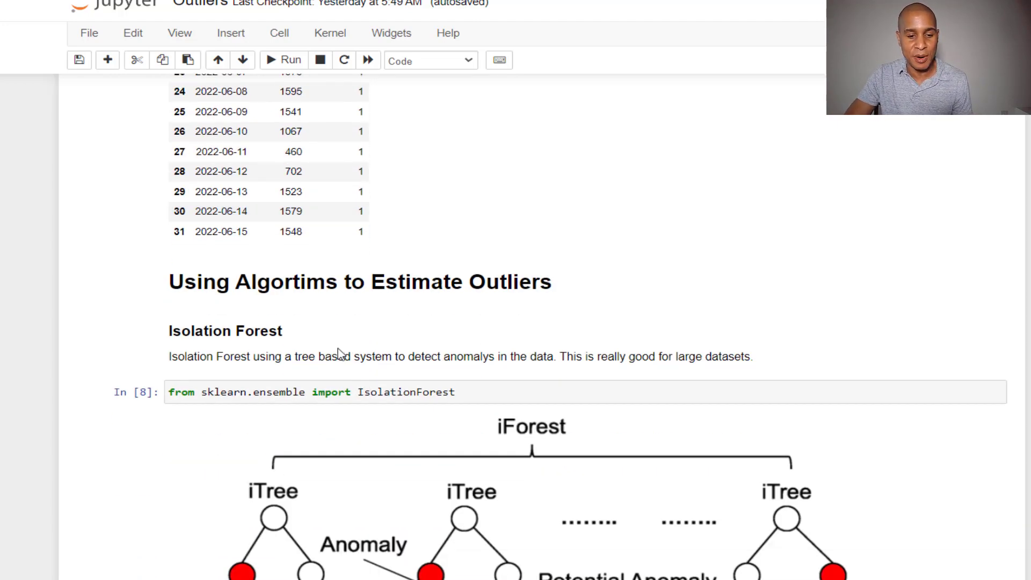
pyautogui.moveTo(335, 338)
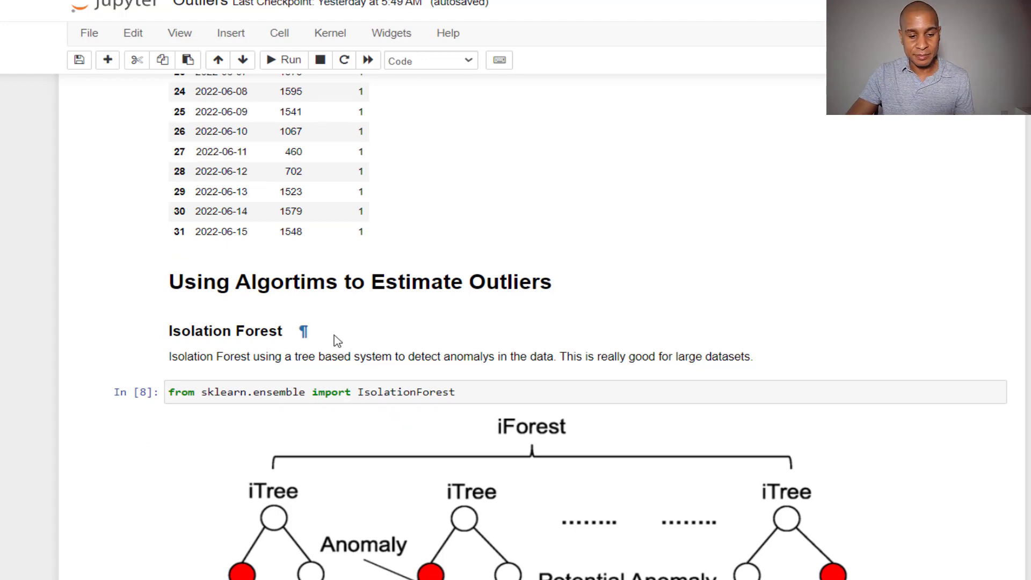
pyautogui.scroll(-3)
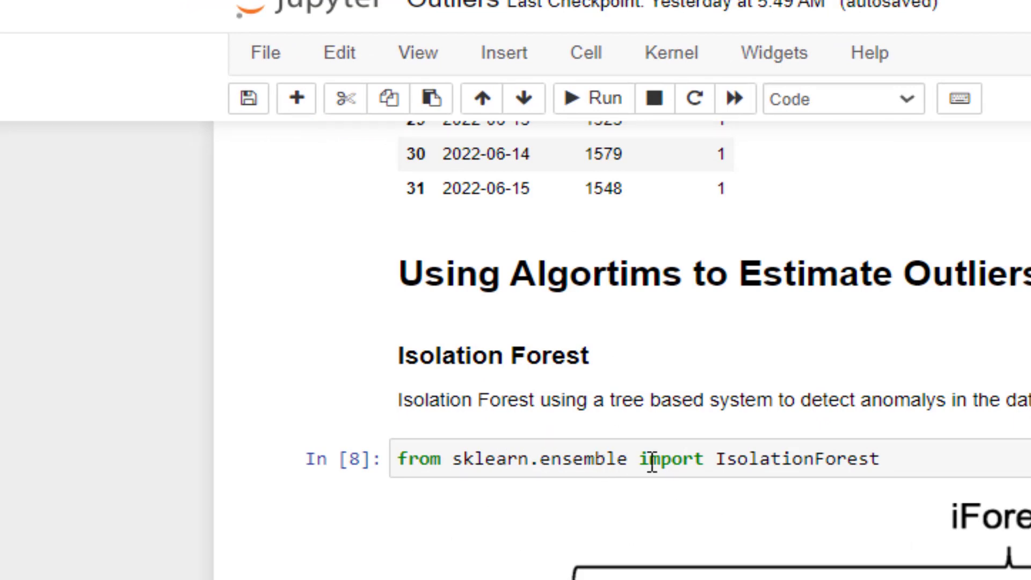
pyautogui.scroll(-3)
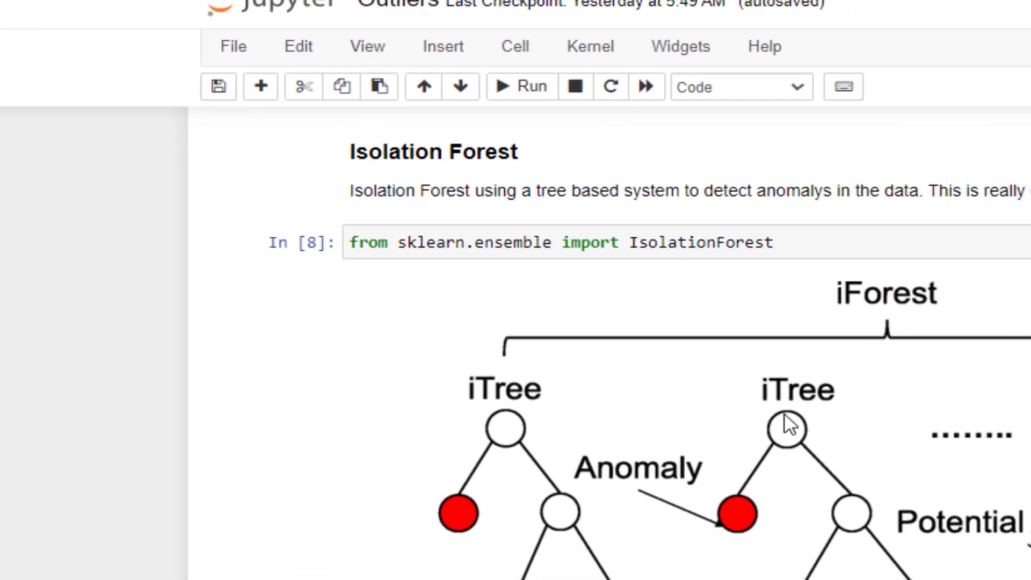
pyautogui.scroll(-3)
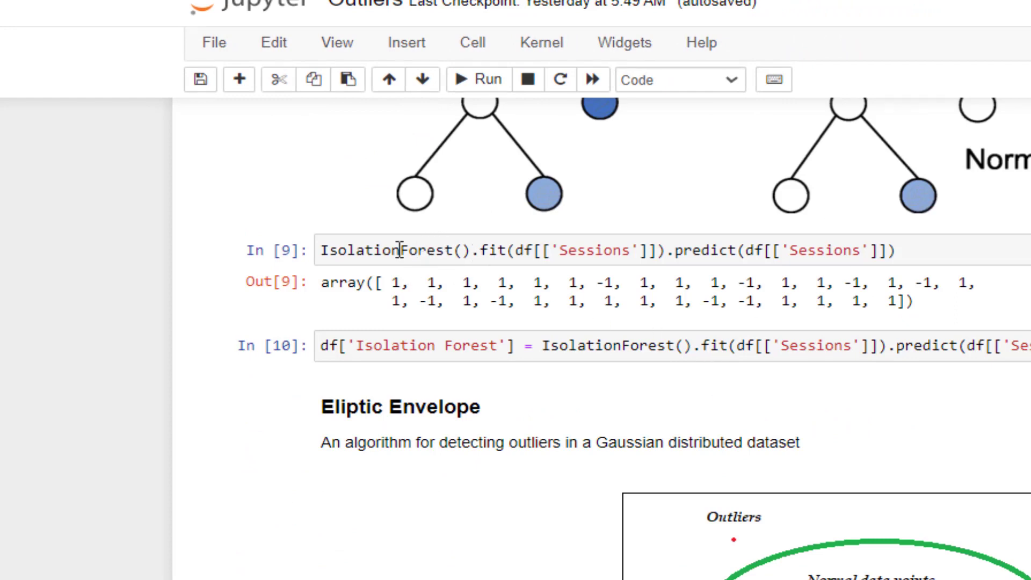
pyautogui.moveTo(522, 262)
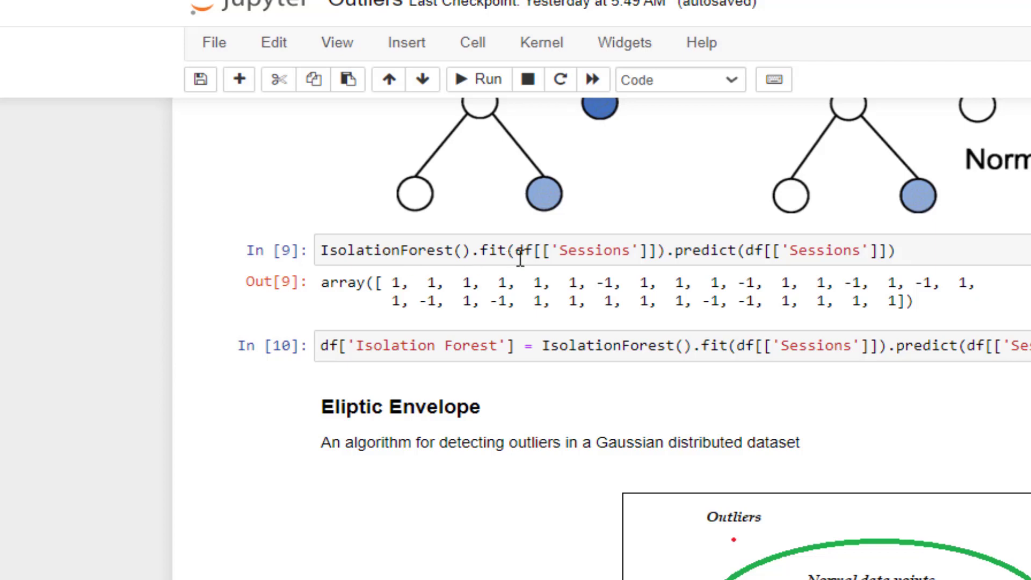
pyautogui.moveTo(593, 279)
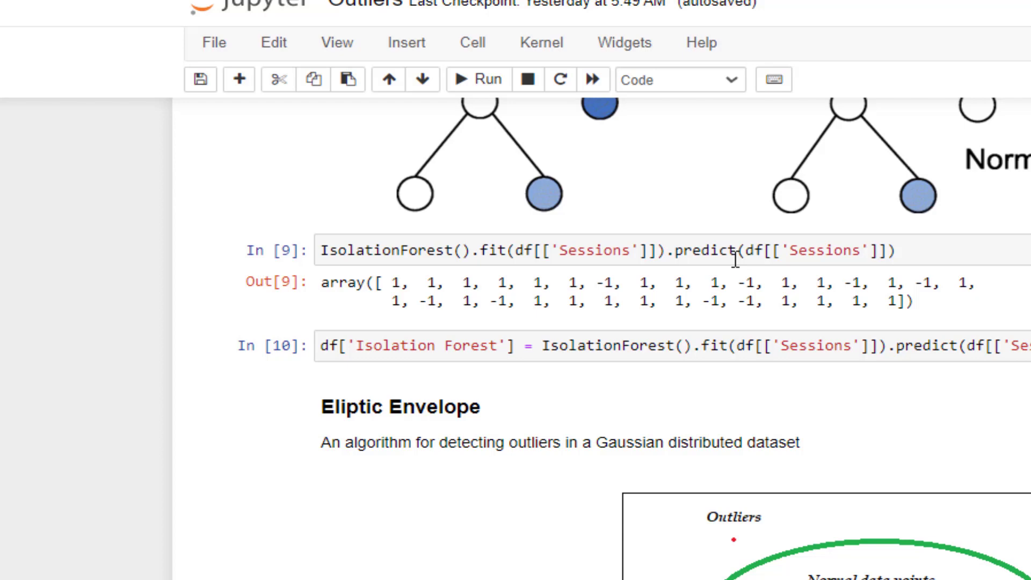
pyautogui.moveTo(997, 335)
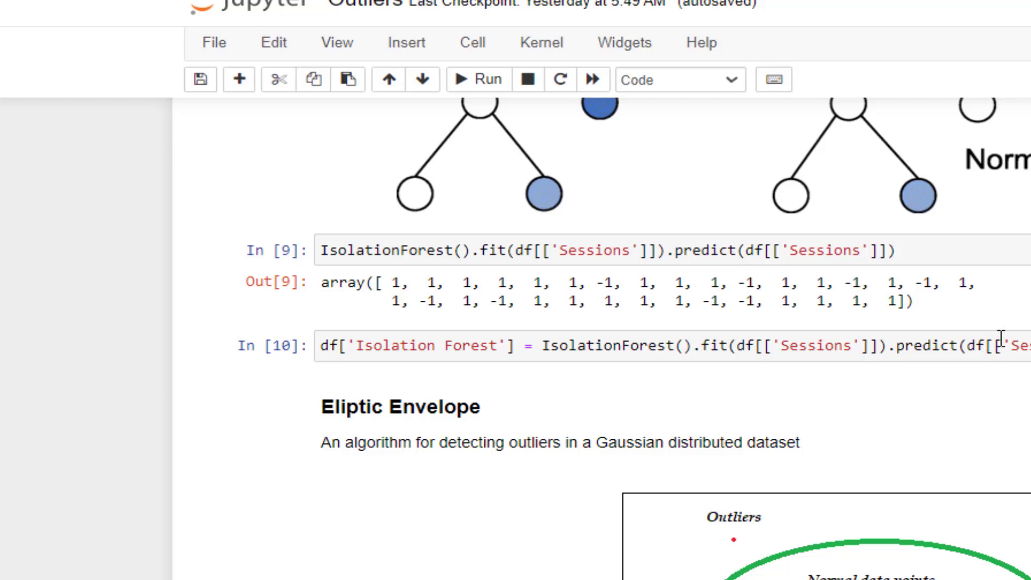
pyautogui.moveTo(869, 300)
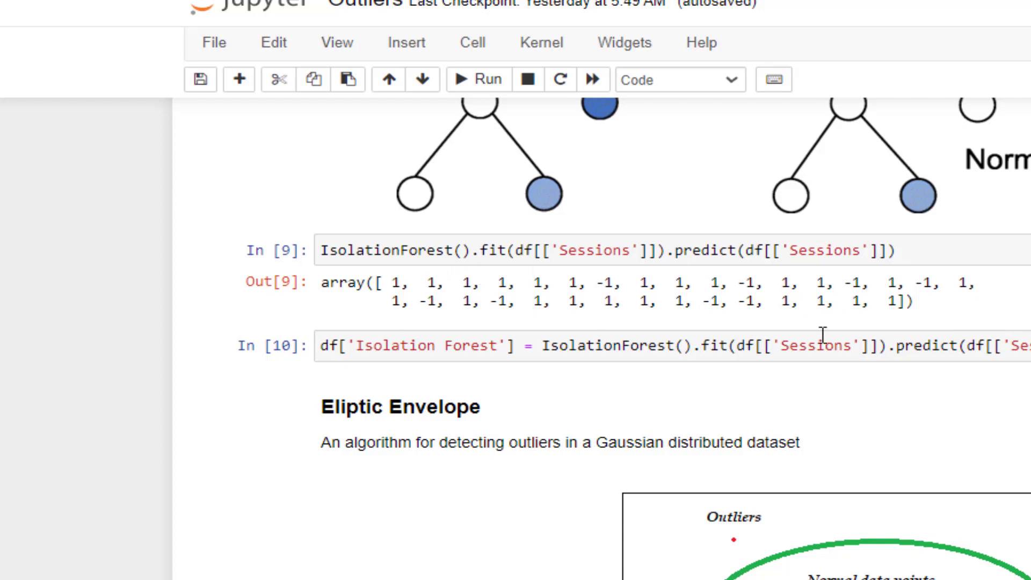
pyautogui.moveTo(492, 334)
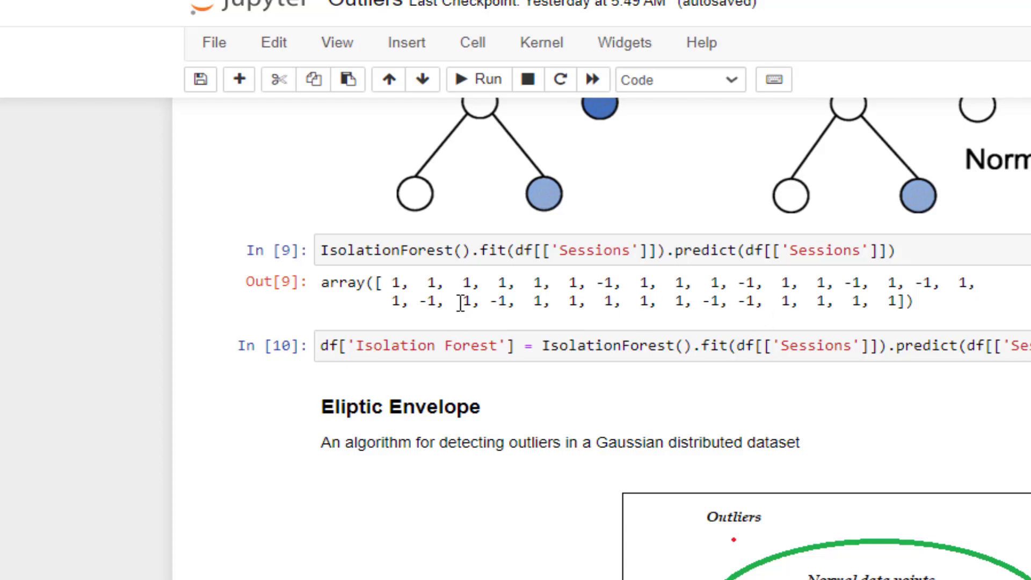
pyautogui.moveTo(691, 290)
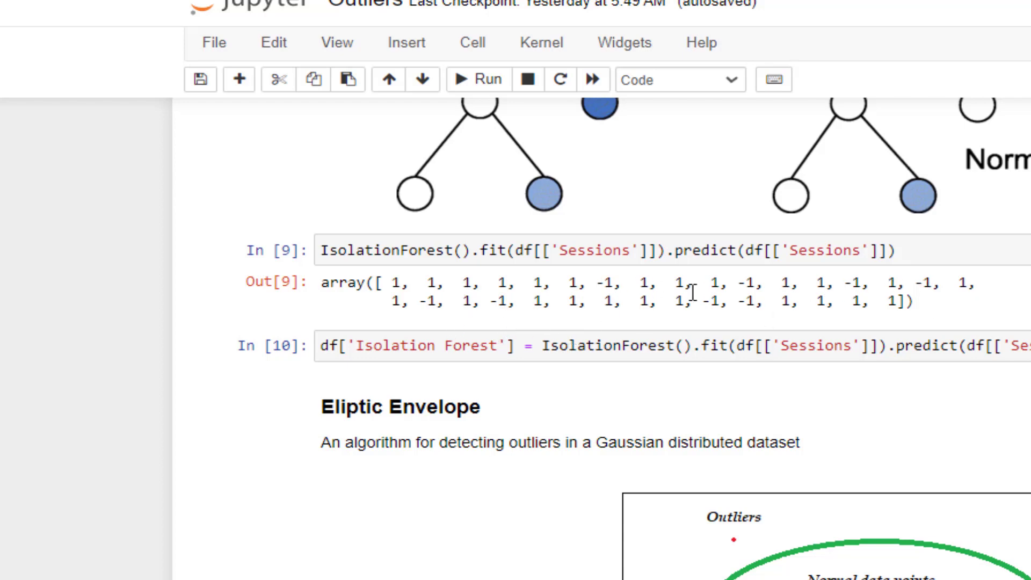
pyautogui.moveTo(736, 311)
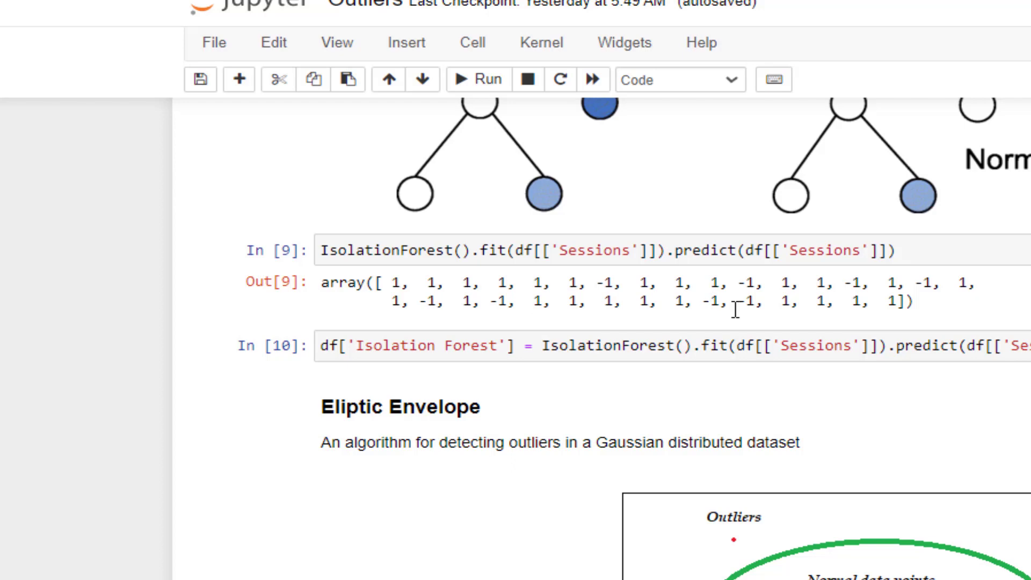
pyautogui.scroll(-3)
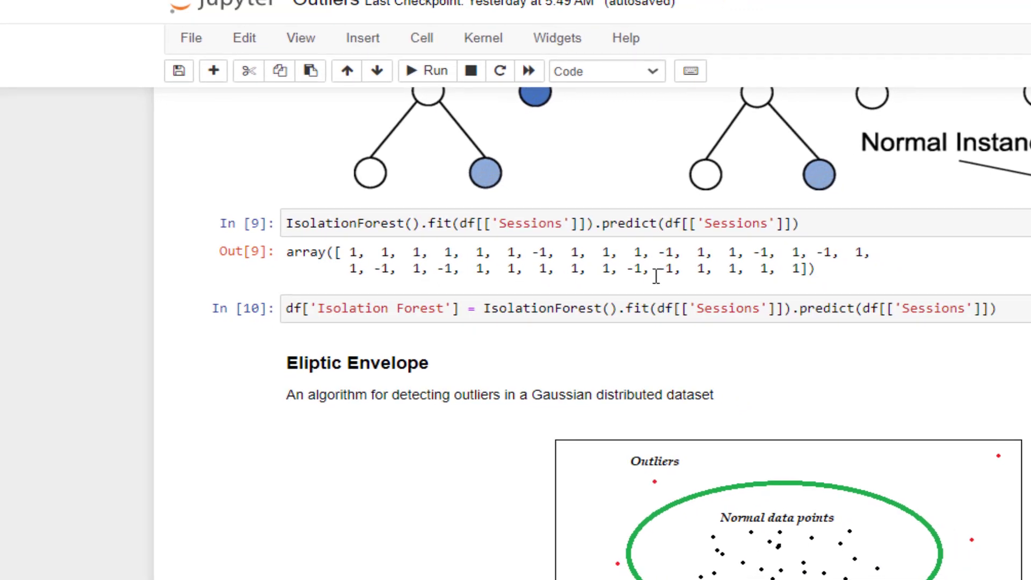
# Scroll to the Elliptic Envelope ellipse diagram and 68-95-99.7 rule chart.
pyautogui.scroll(-3)
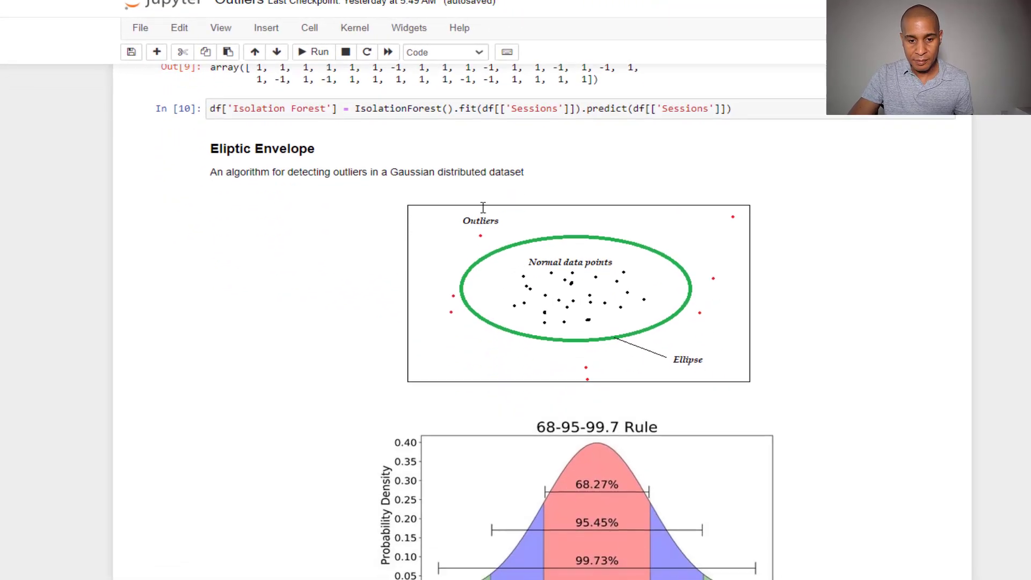
pyautogui.scroll(-3)
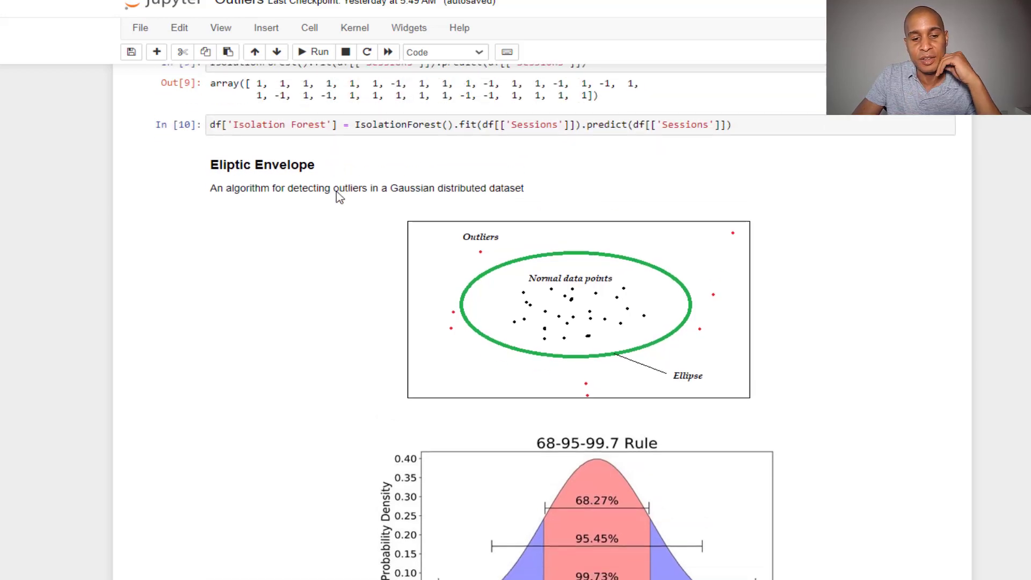
pyautogui.scroll(-3)
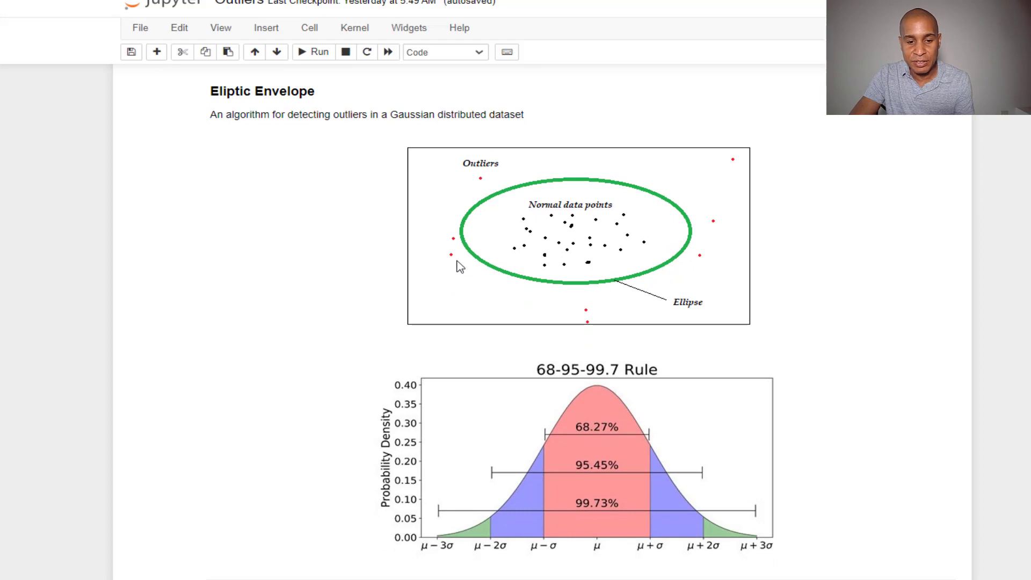
pyautogui.moveTo(548, 319)
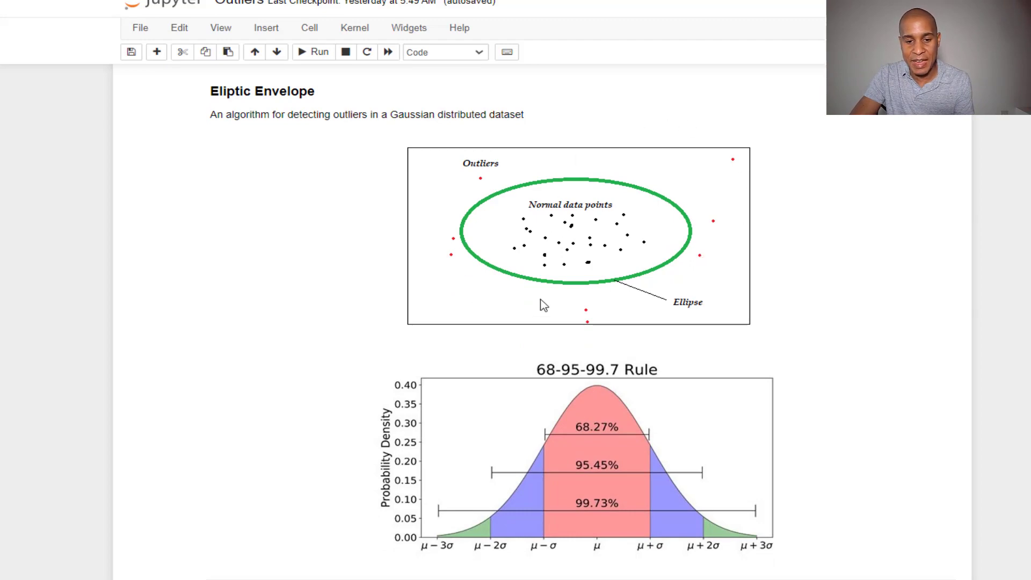
pyautogui.scroll(-3)
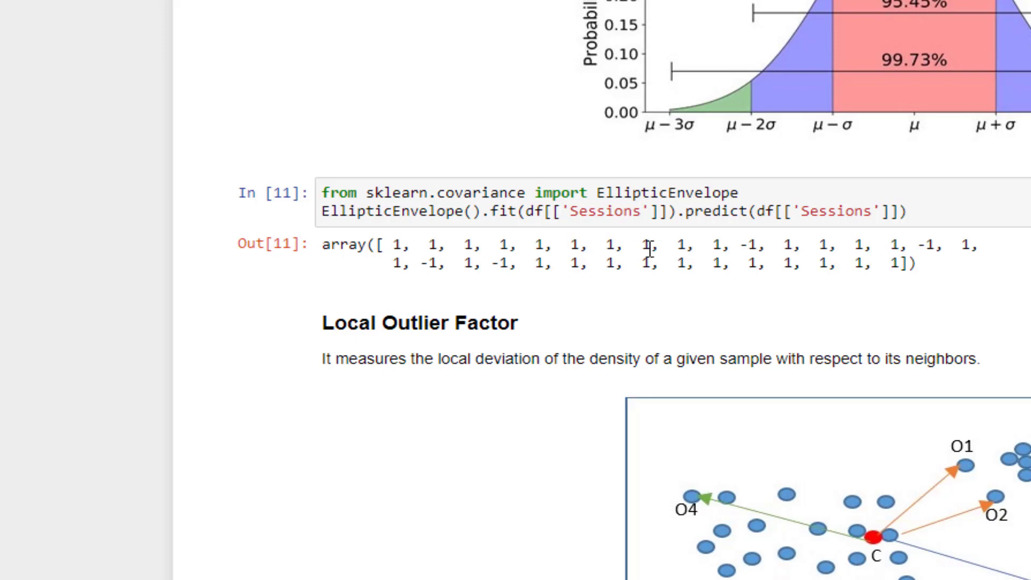
pyautogui.moveTo(623, 291)
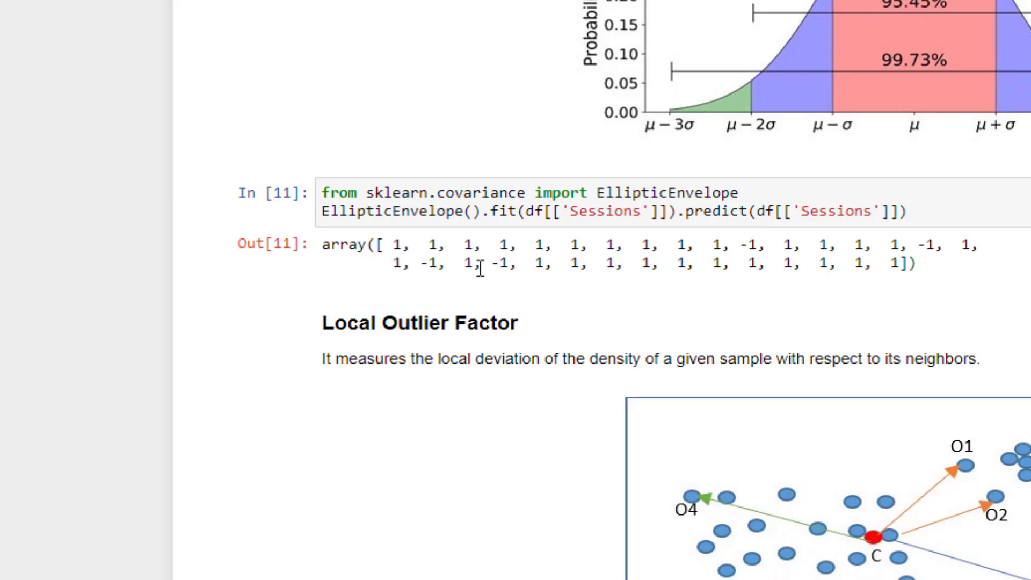
pyautogui.moveTo(943, 251)
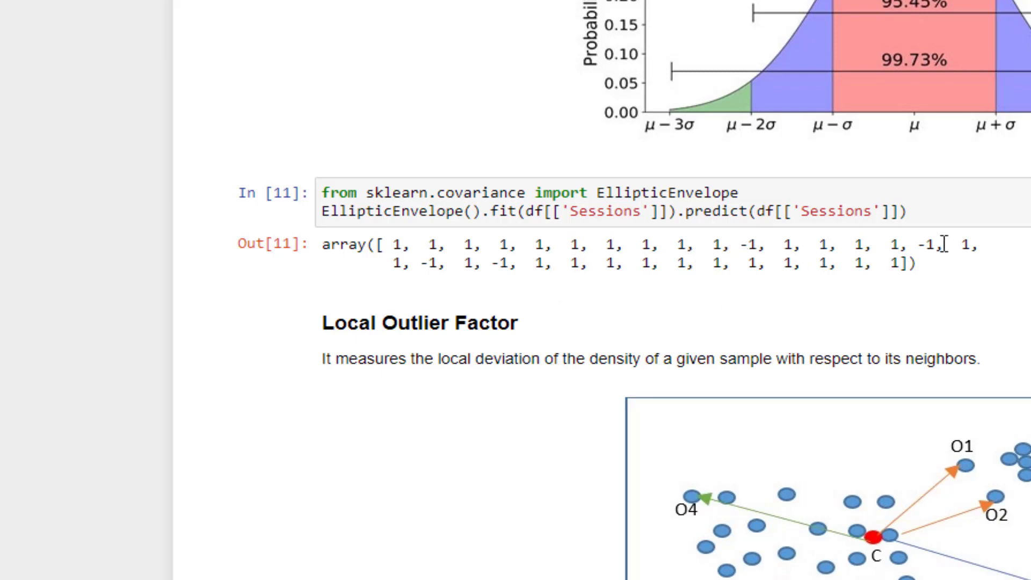
pyautogui.moveTo(658, 292)
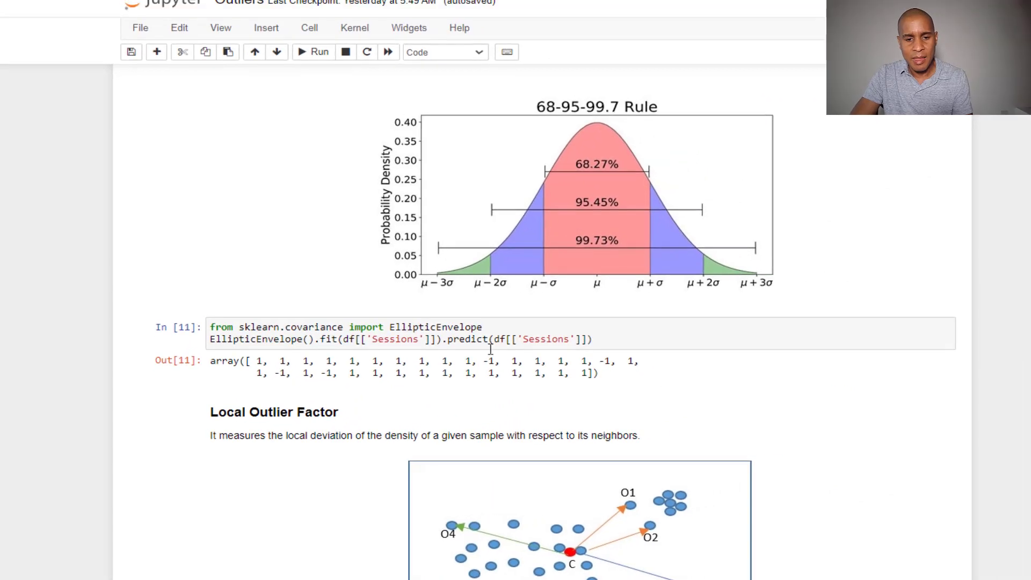
# Scroll past the Local Outlier Factor diagram to cells In [12] and In [13] defining outliers_find.
pyautogui.scroll(-3)
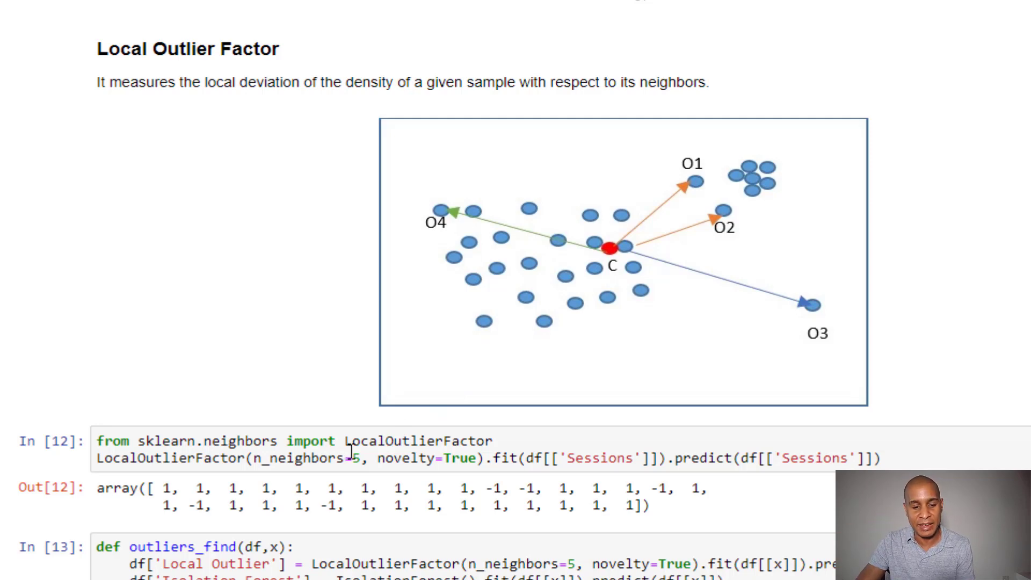
pyautogui.scroll(-3)
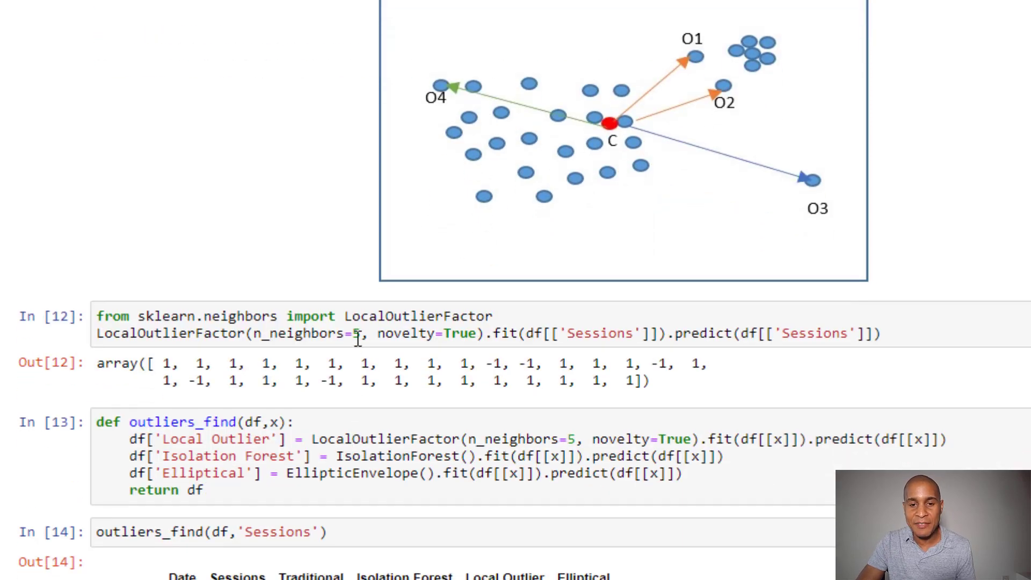
pyautogui.moveTo(533, 362)
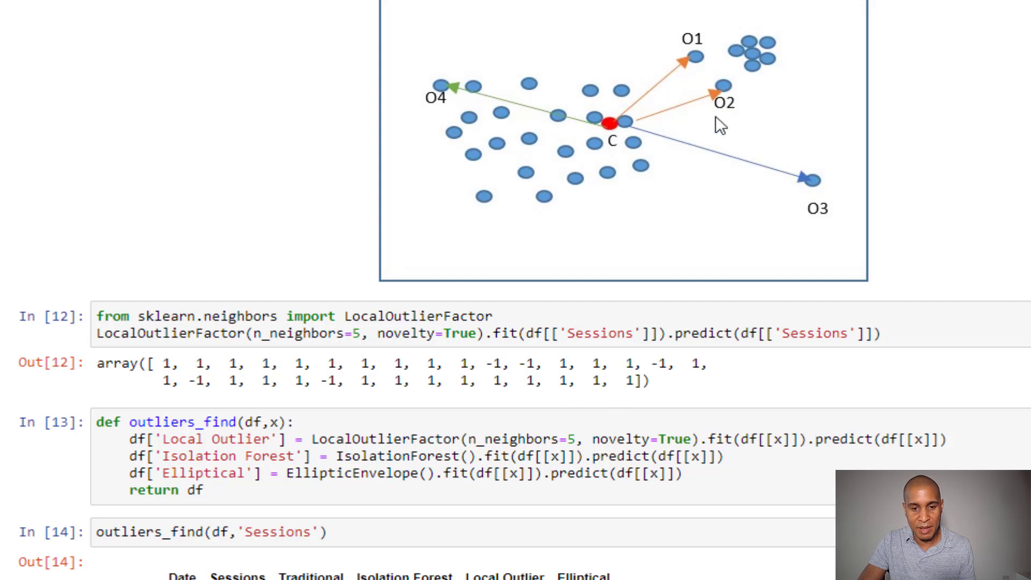
pyautogui.moveTo(563, 267)
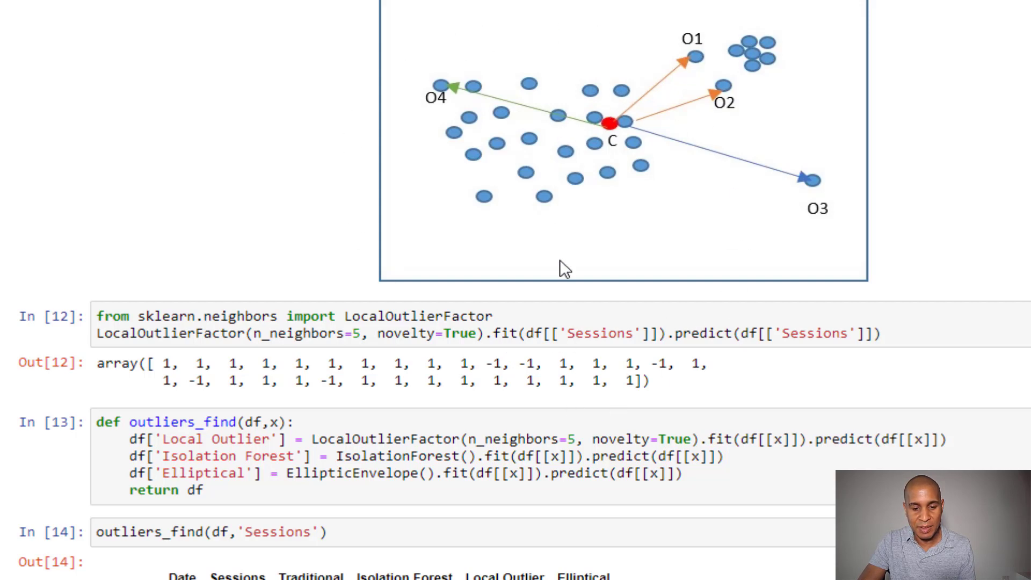
pyautogui.moveTo(649, 289)
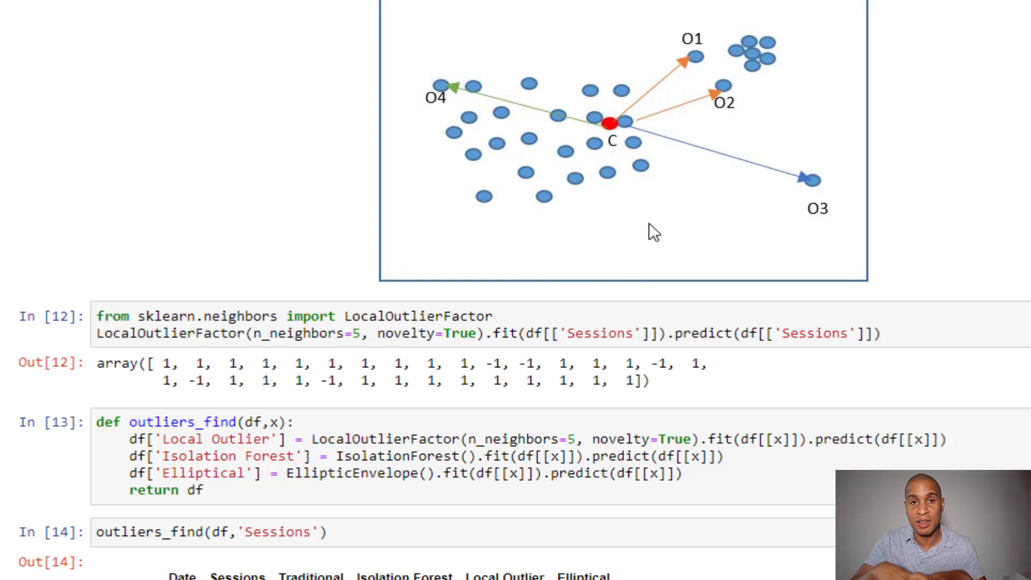
# Scroll to In [14] outliers_find(df,'Sessions') and its Out[14] flags table.
pyautogui.scroll(-3)
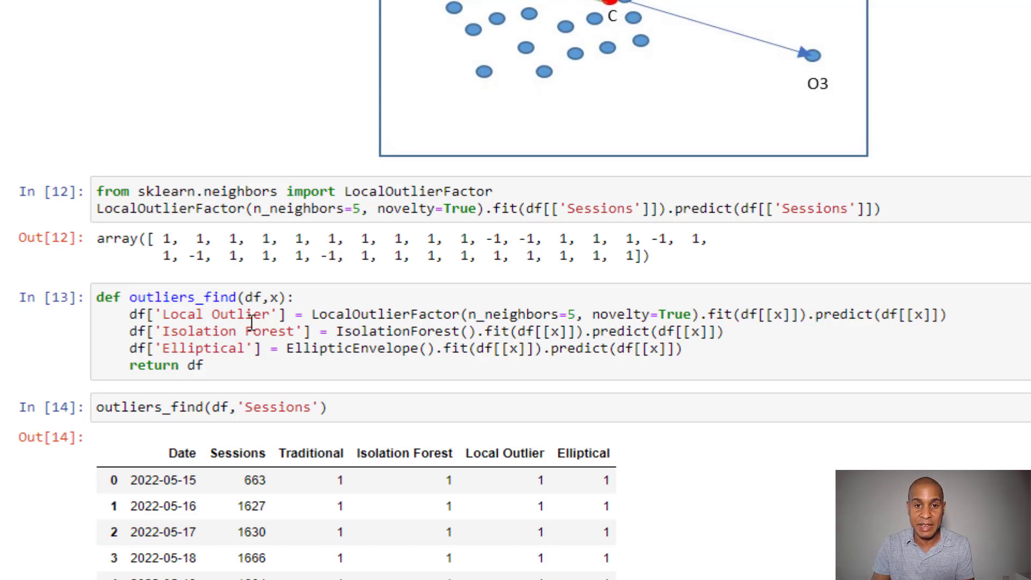
pyautogui.moveTo(262, 394)
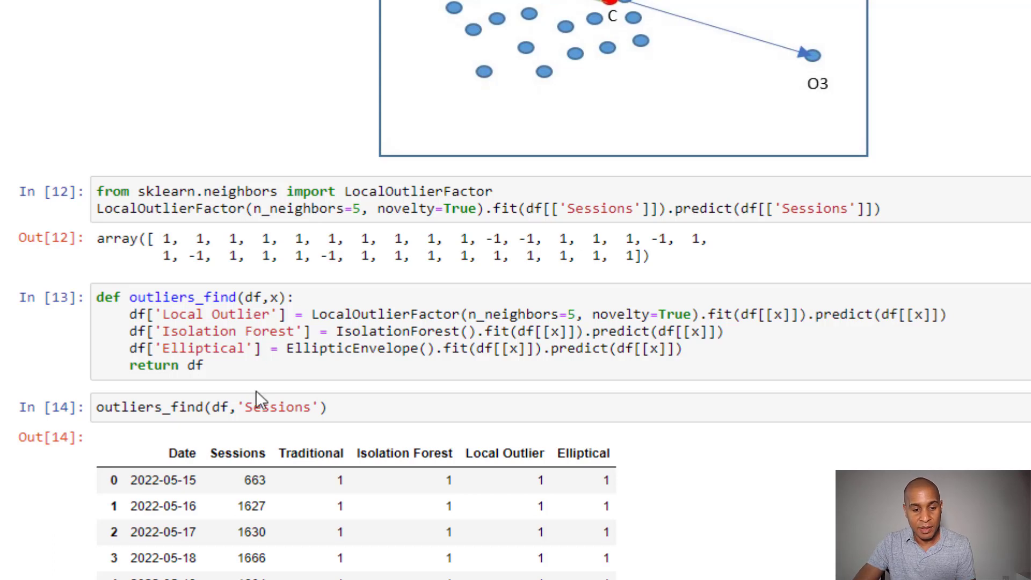
pyautogui.scroll(-3)
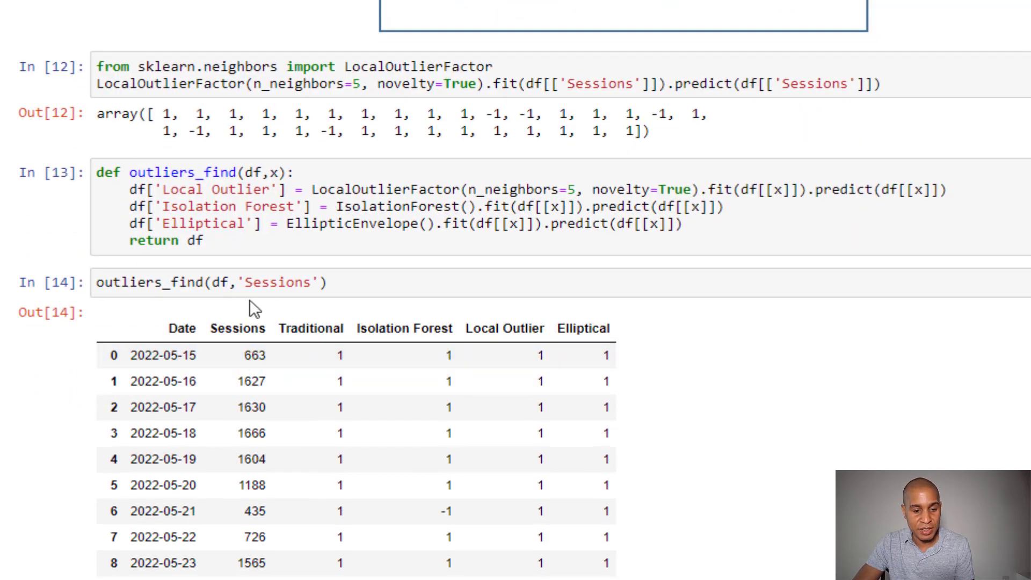
pyautogui.scroll(-3)
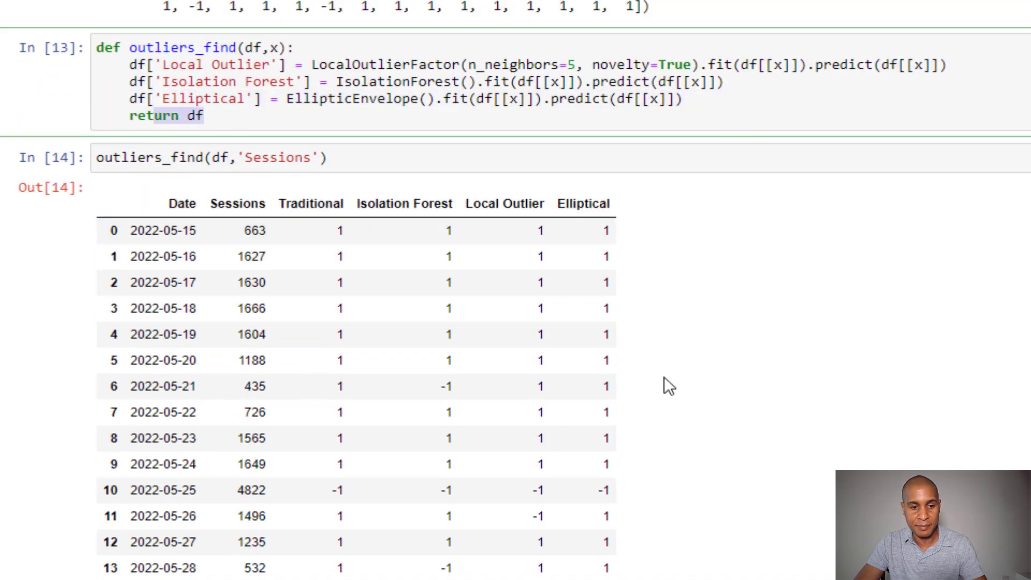
pyautogui.scroll(-3)
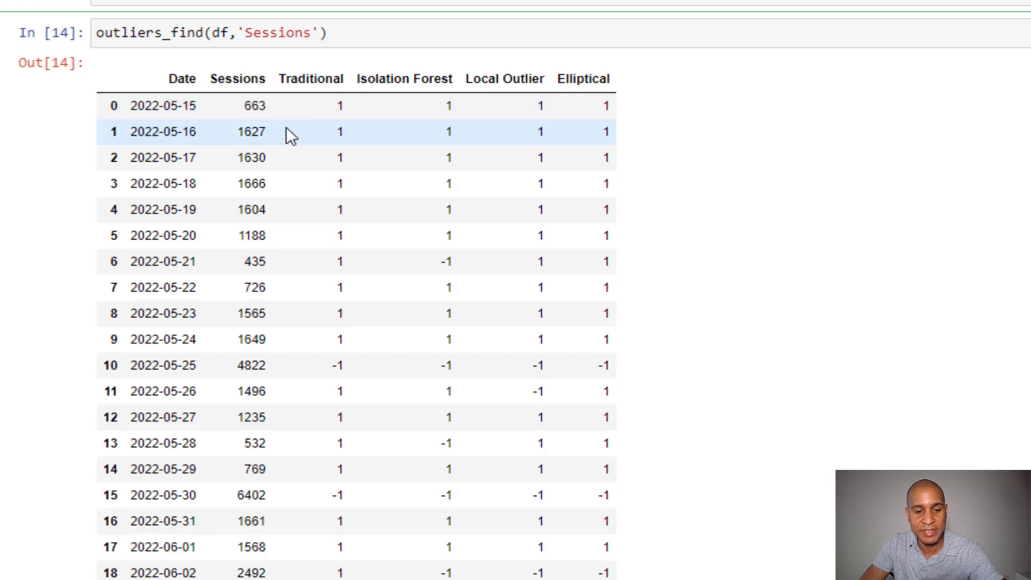
pyautogui.moveTo(688, 177)
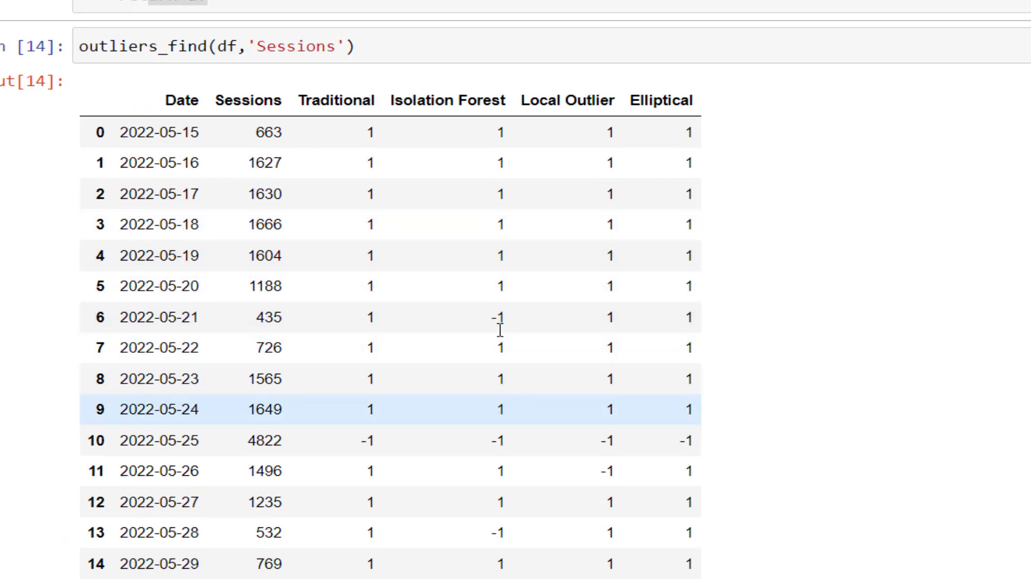
pyautogui.moveTo(471, 175)
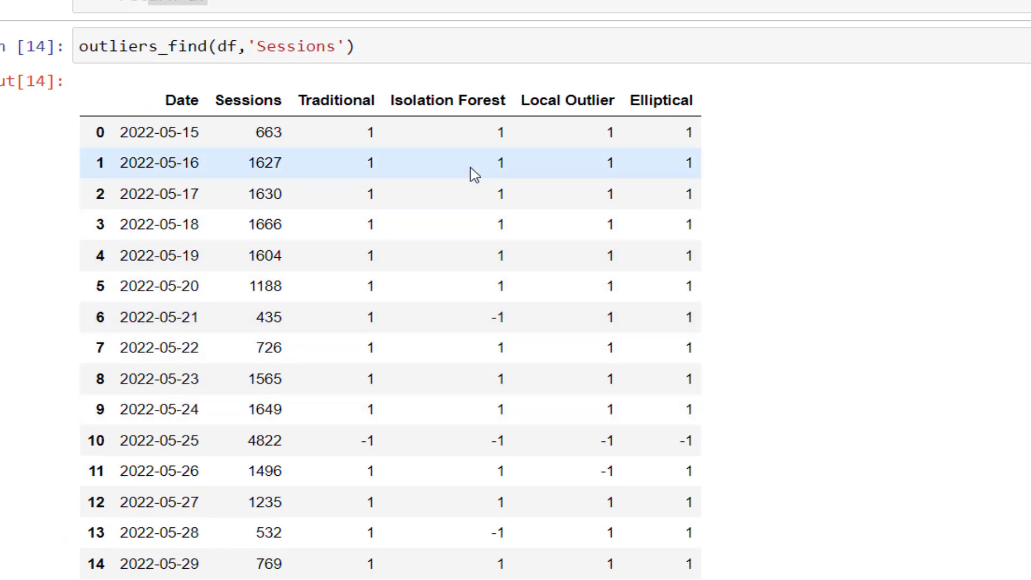
pyautogui.moveTo(475, 195)
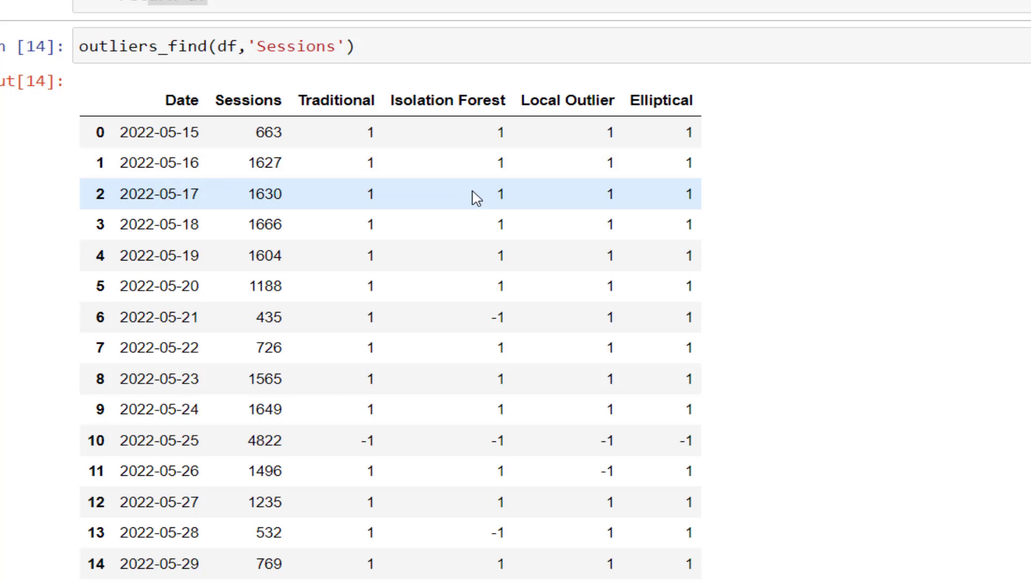
pyautogui.moveTo(479, 193)
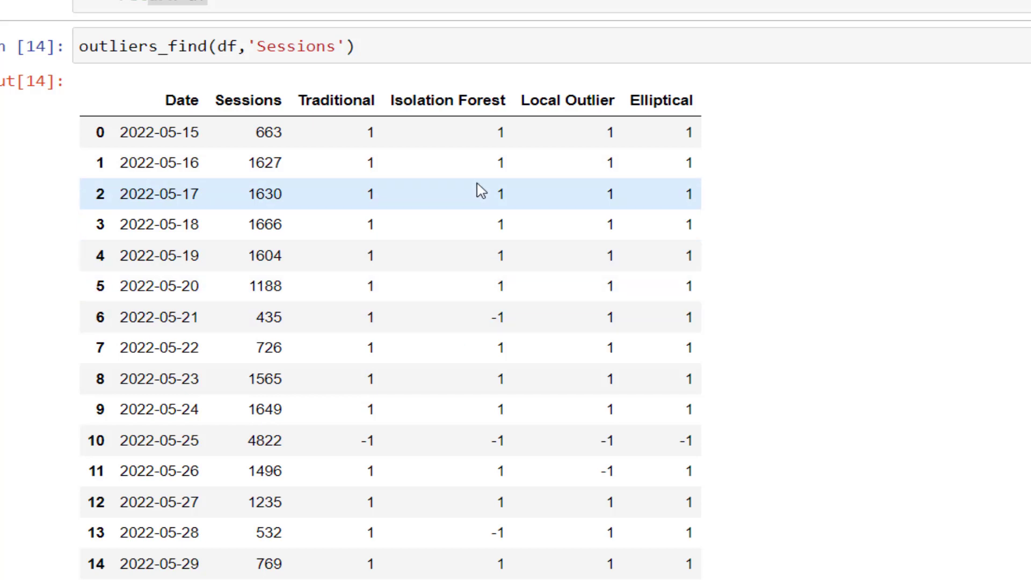
pyautogui.moveTo(503, 292)
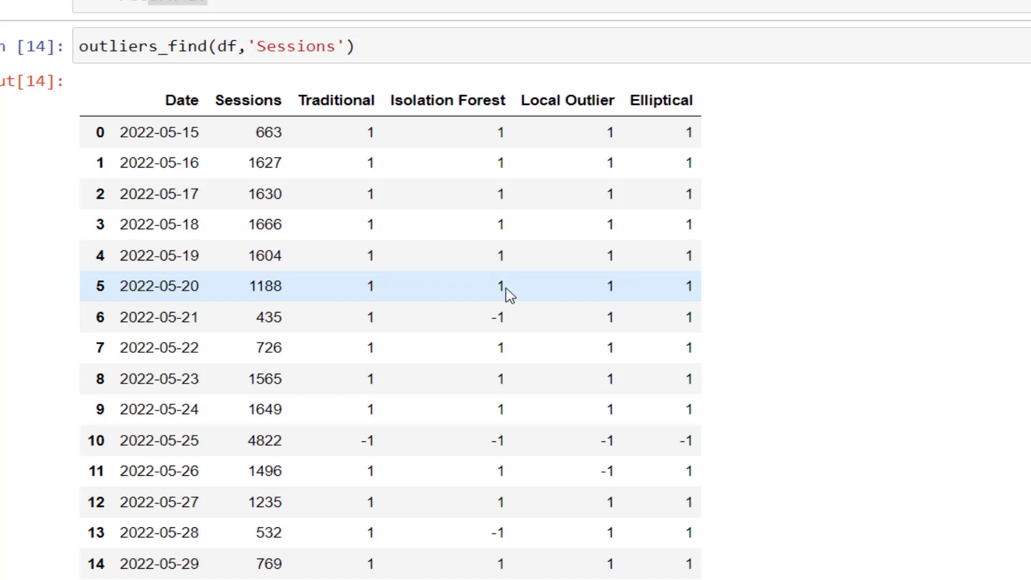
pyautogui.moveTo(493, 315)
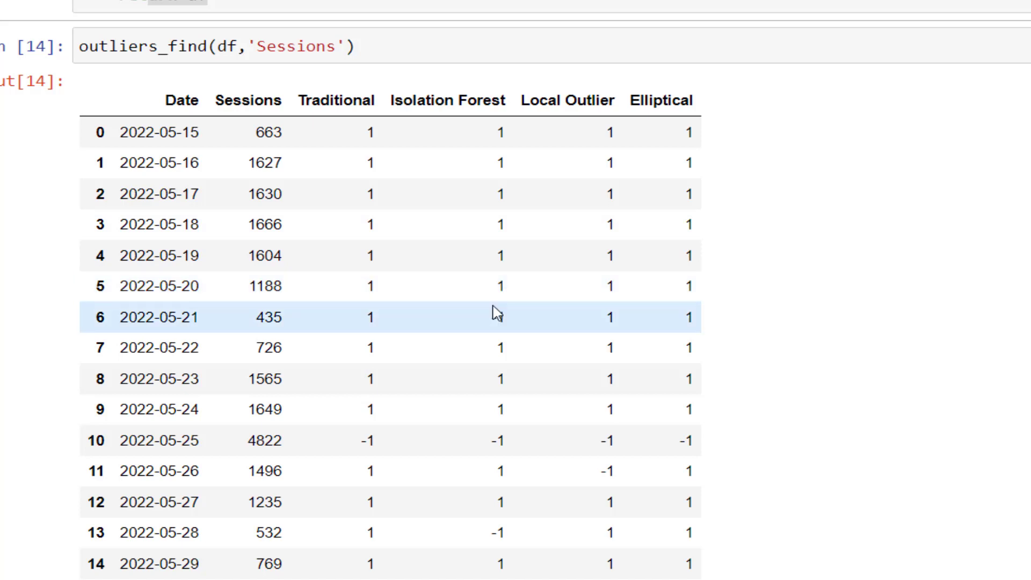
pyautogui.moveTo(378, 444)
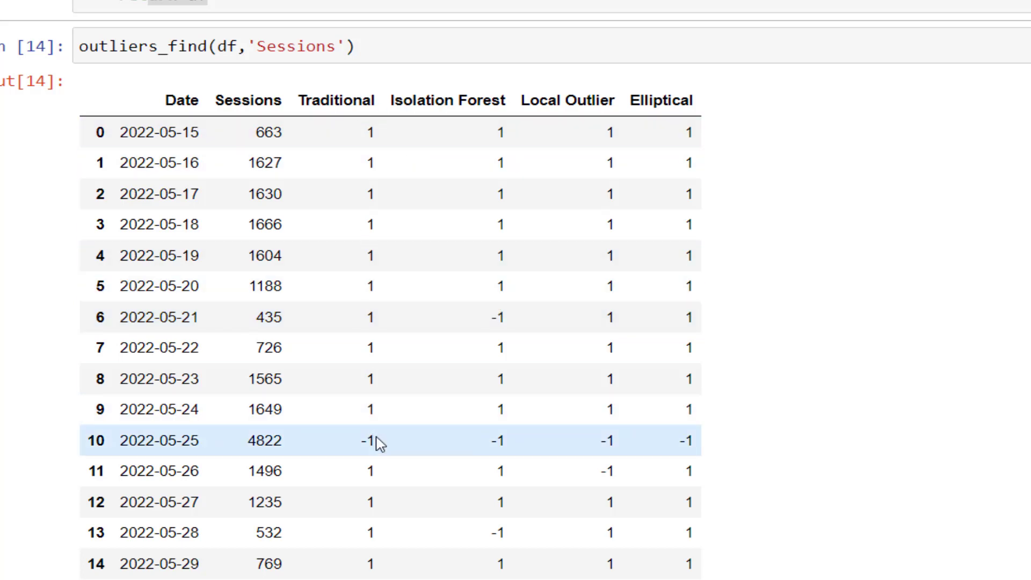
pyautogui.scroll(-3)
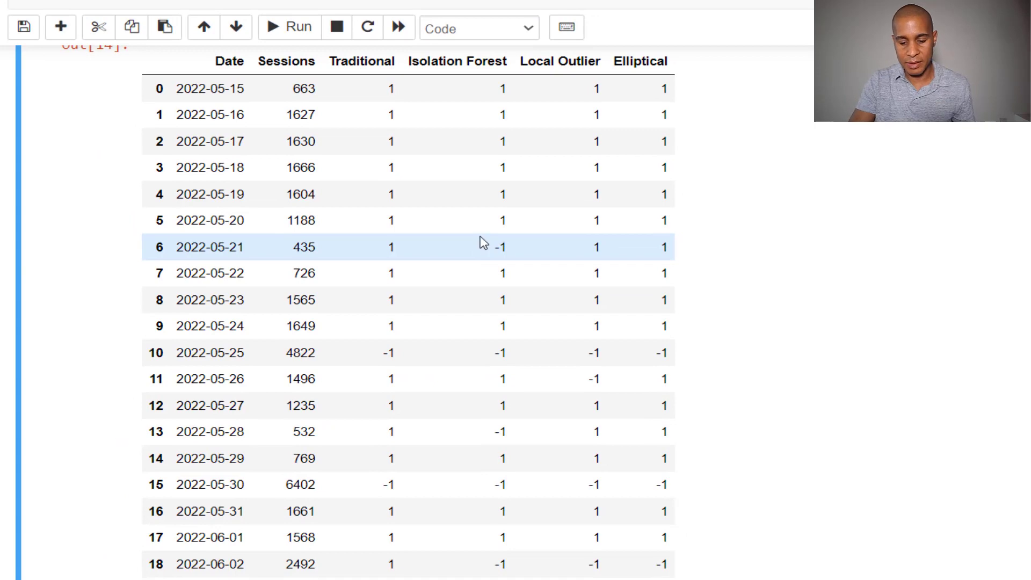
pyautogui.moveTo(557, 258)
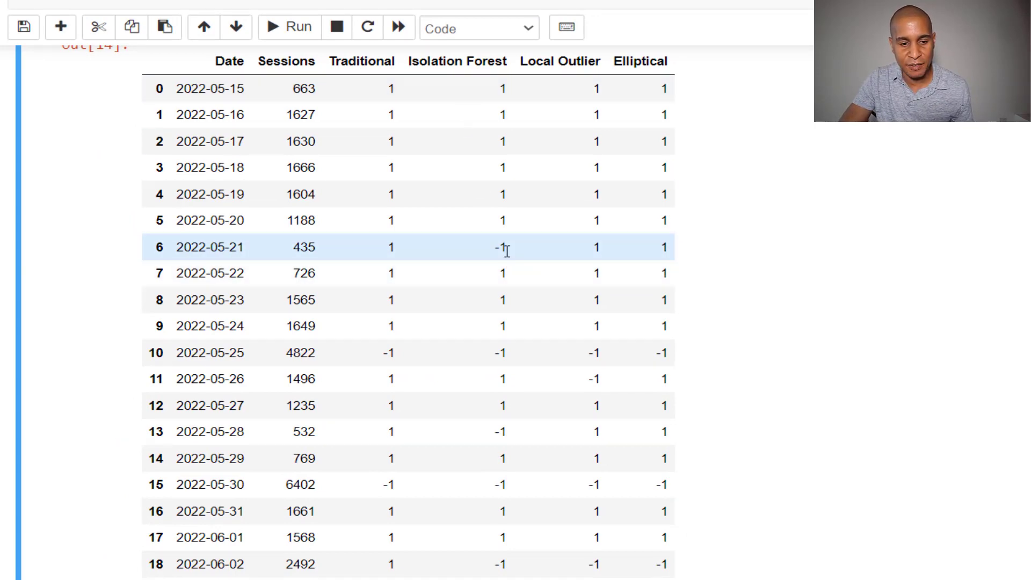
pyautogui.moveTo(511, 256)
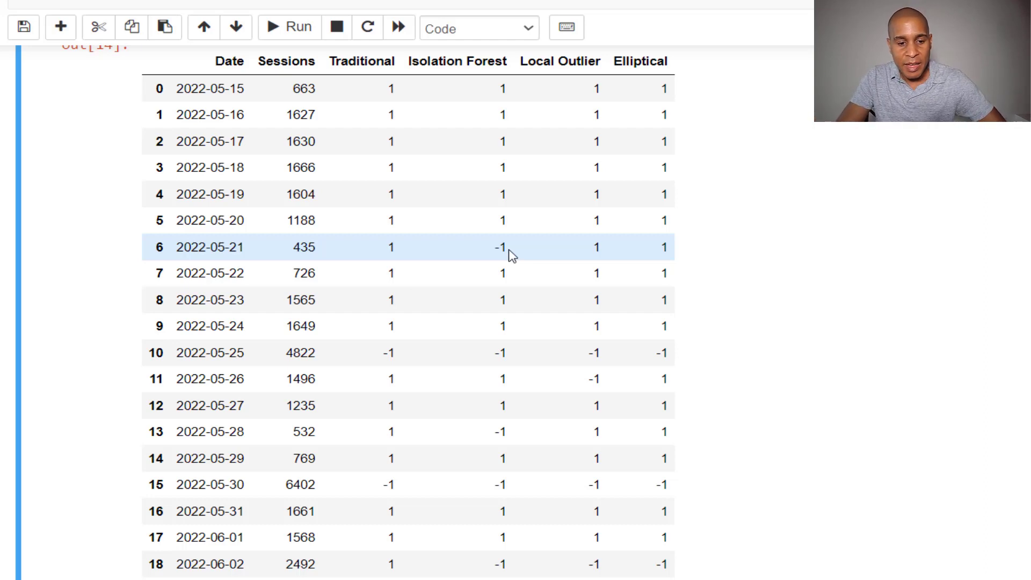
pyautogui.scroll(-3)
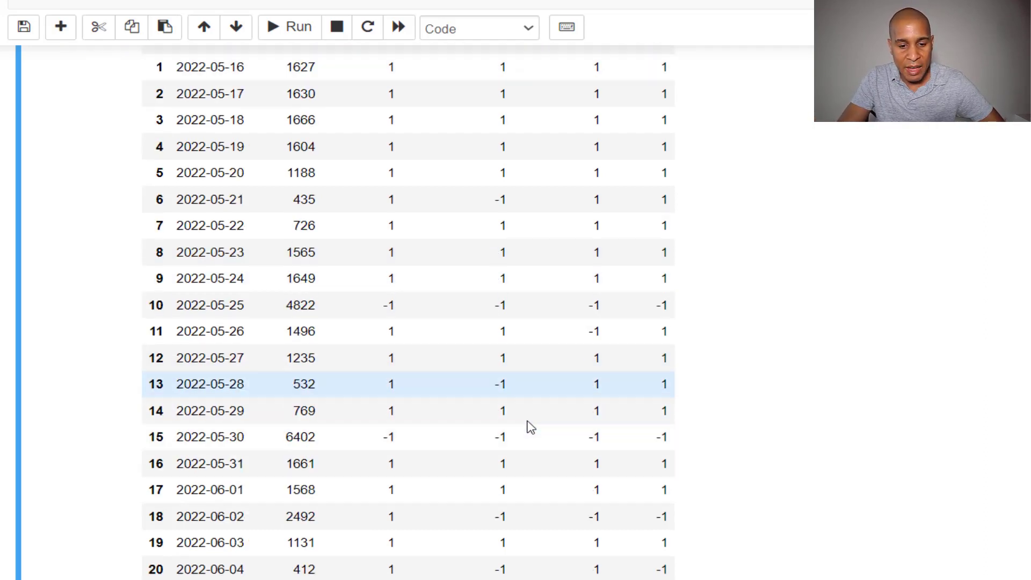
pyautogui.scroll(-3)
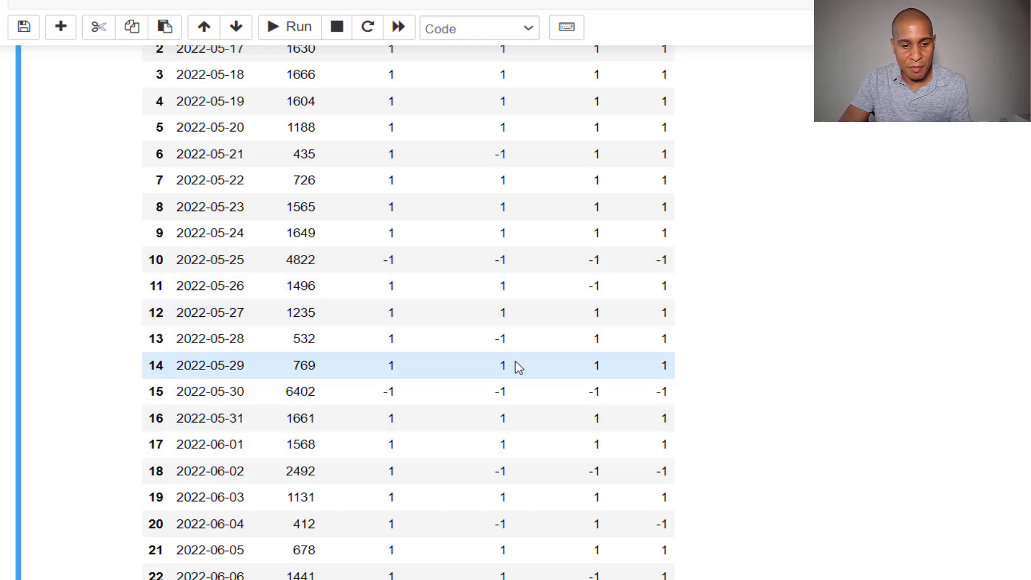
pyautogui.moveTo(506, 364)
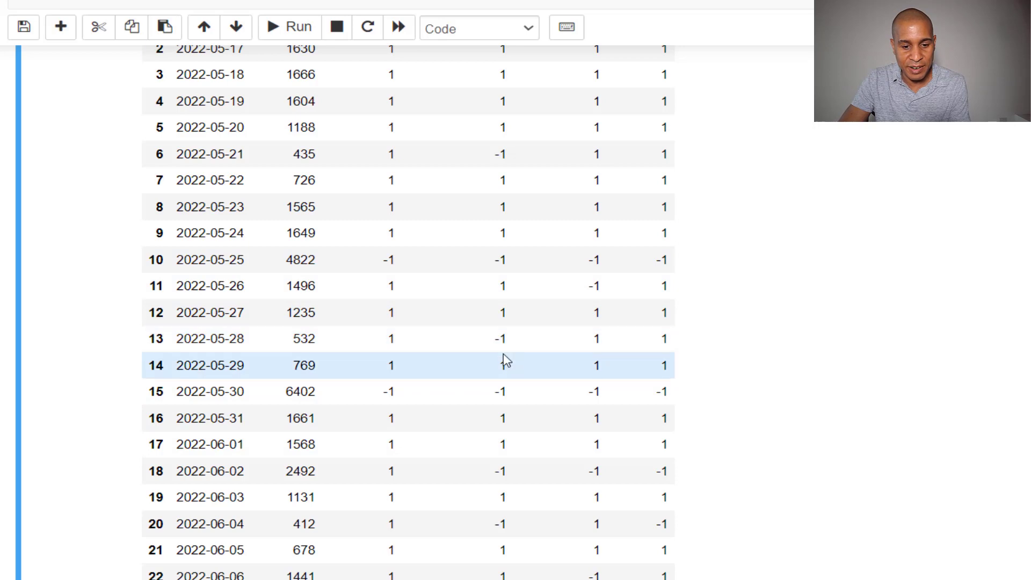
pyautogui.click(503, 391)
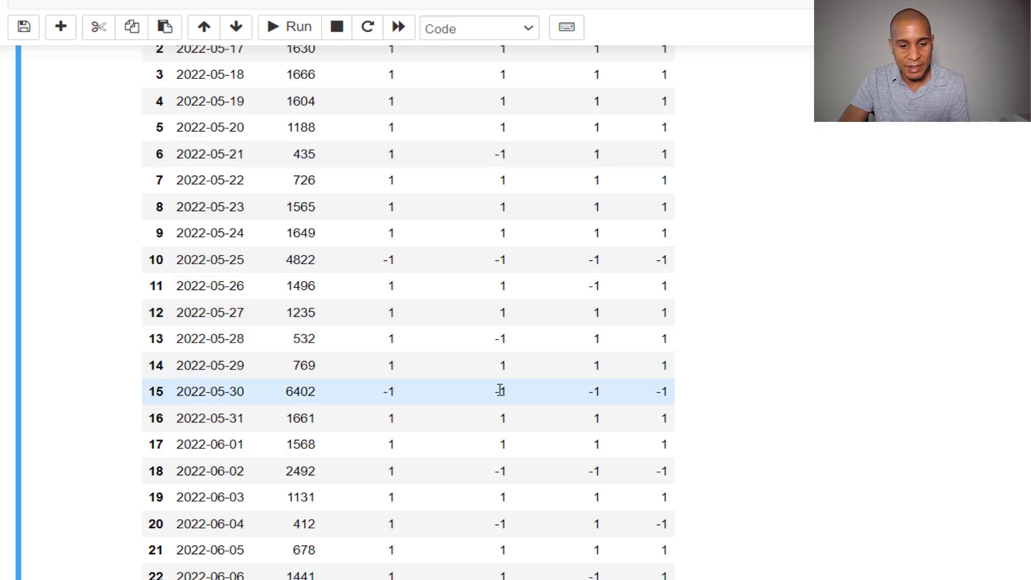
pyautogui.moveTo(334, 399)
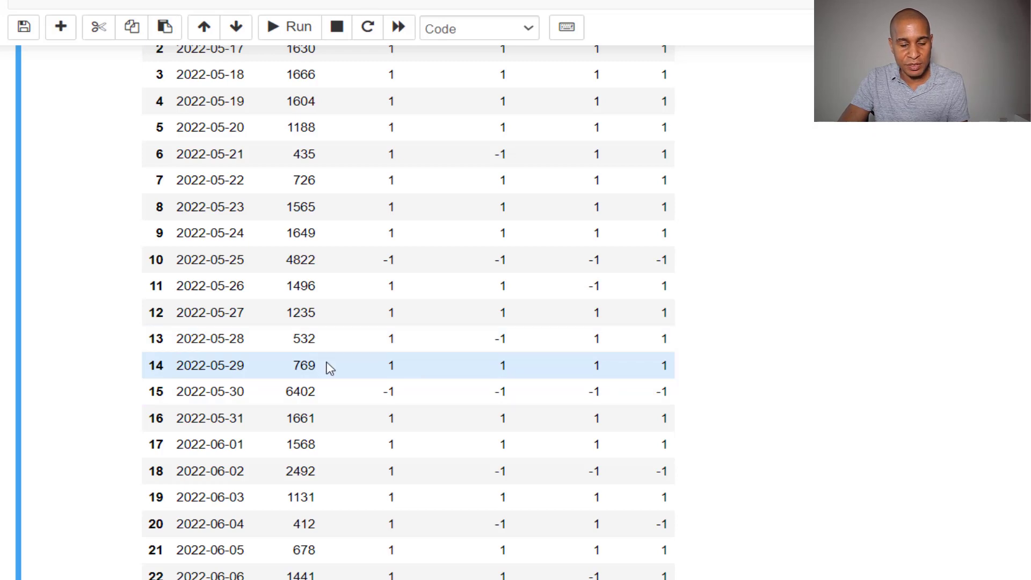
pyautogui.moveTo(360, 379)
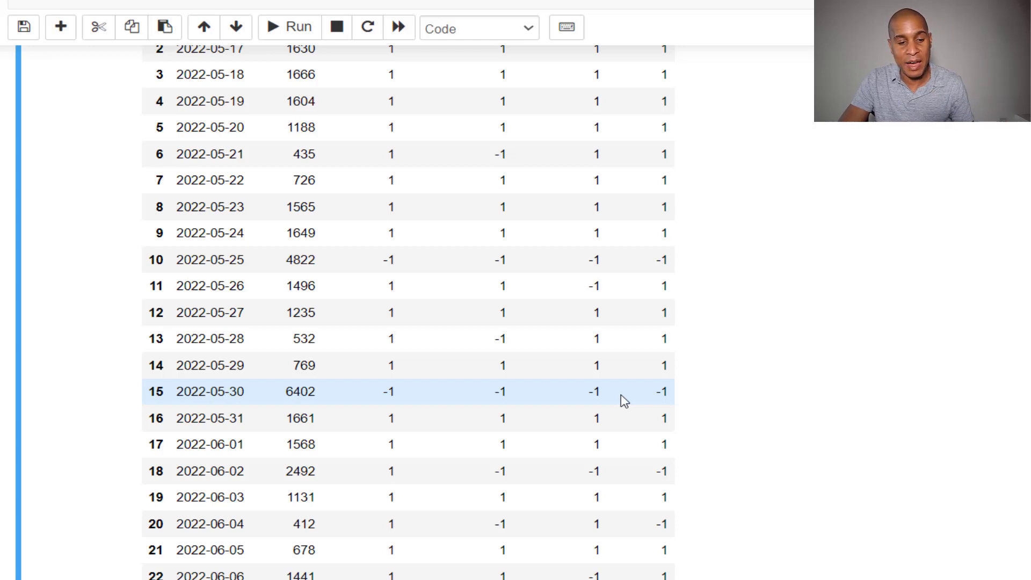
pyautogui.scroll(-3)
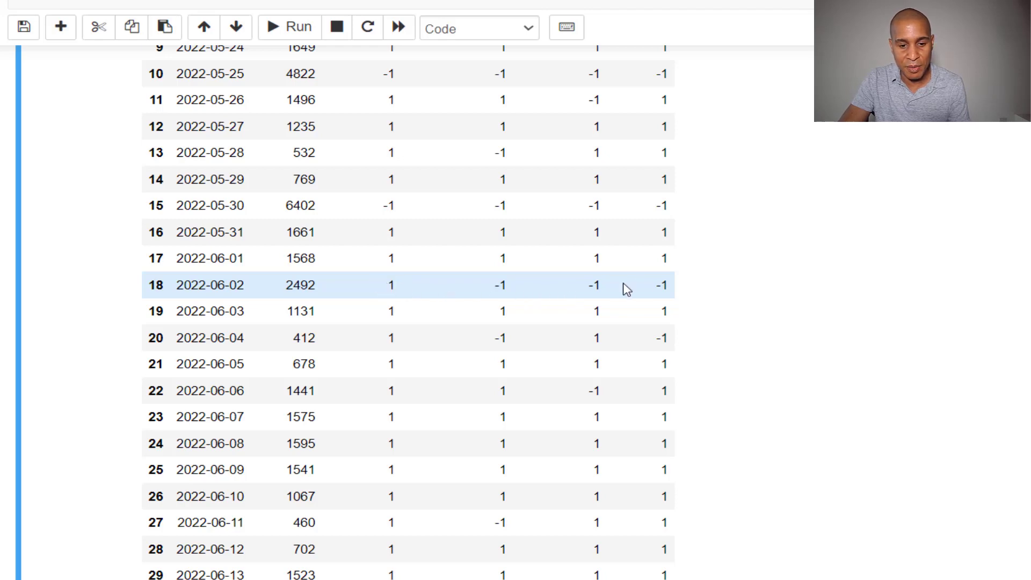
pyautogui.moveTo(650, 292)
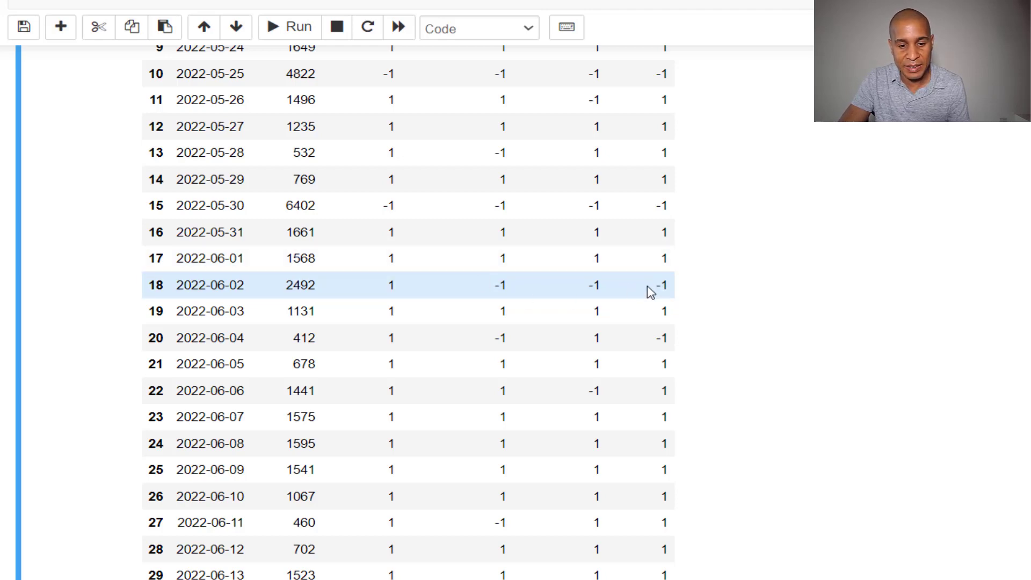
pyautogui.scroll(-3)
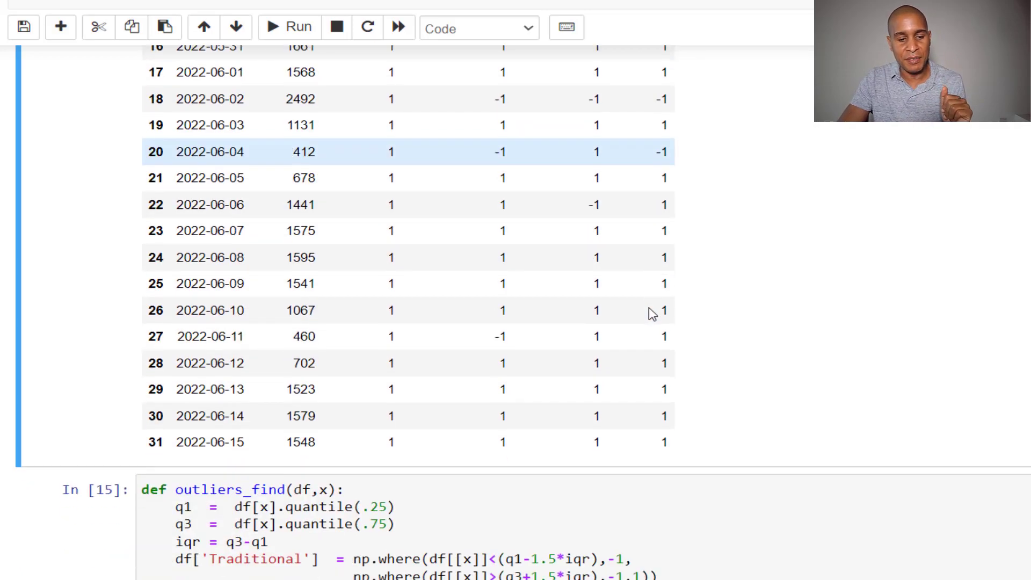
pyautogui.scroll(-3)
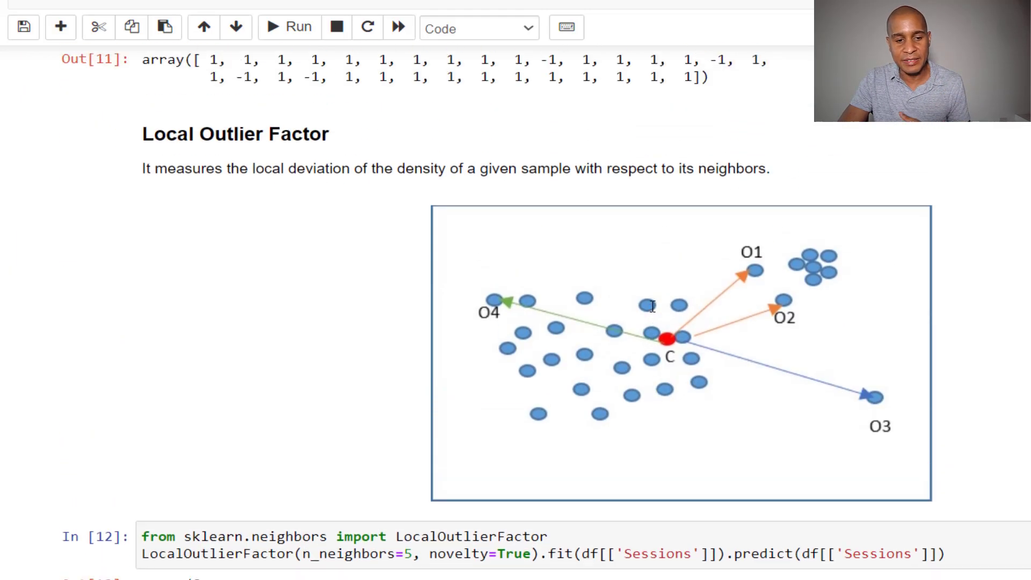
pyautogui.moveTo(648, 325)
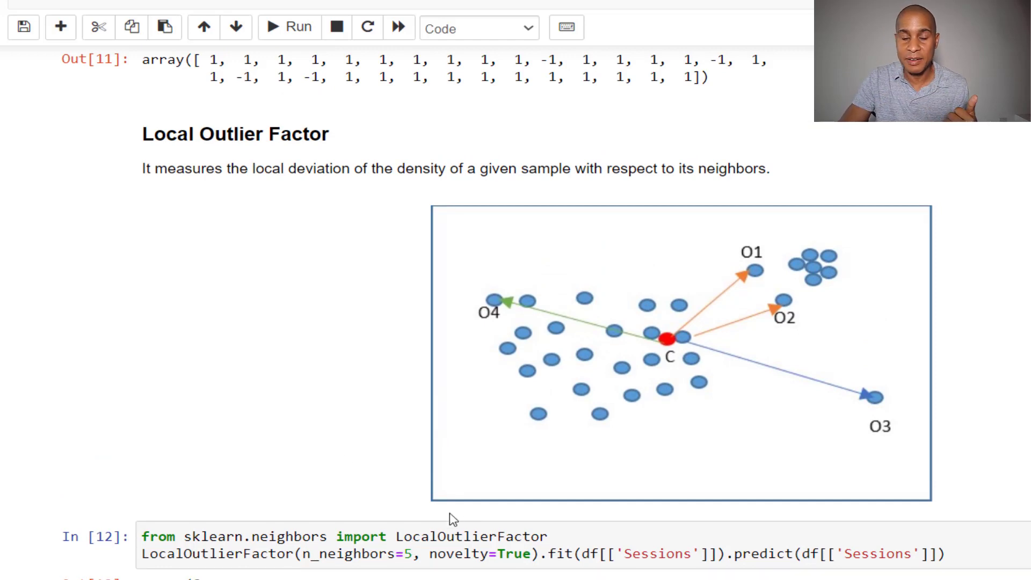
pyautogui.moveTo(582, 444)
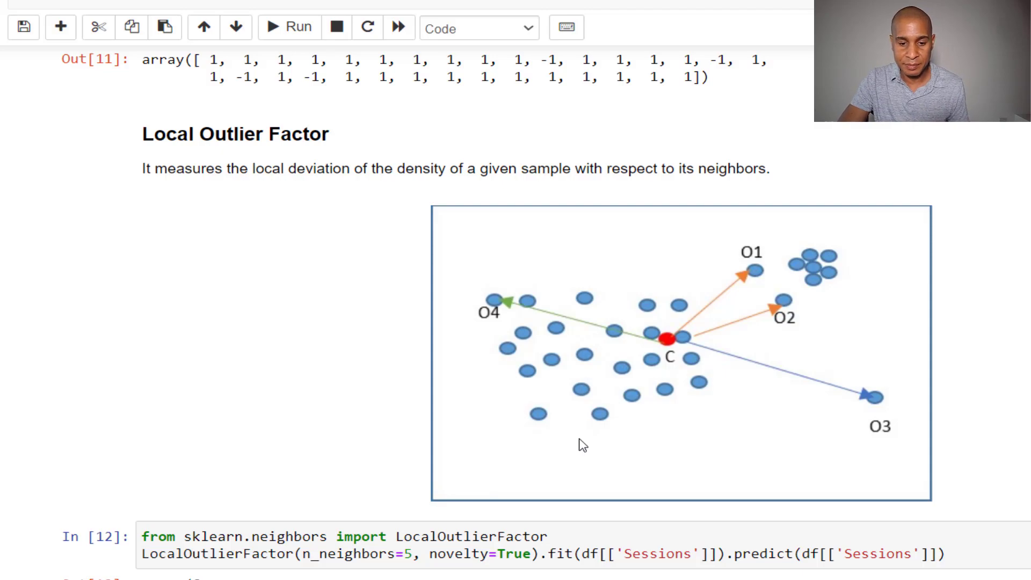
pyautogui.scroll(-3)
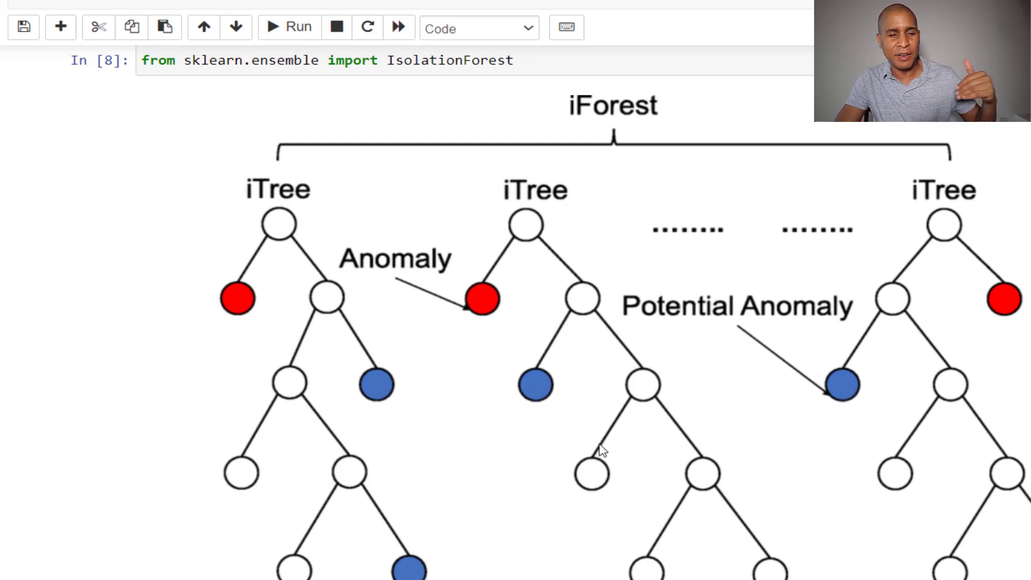
pyautogui.moveTo(618, 479)
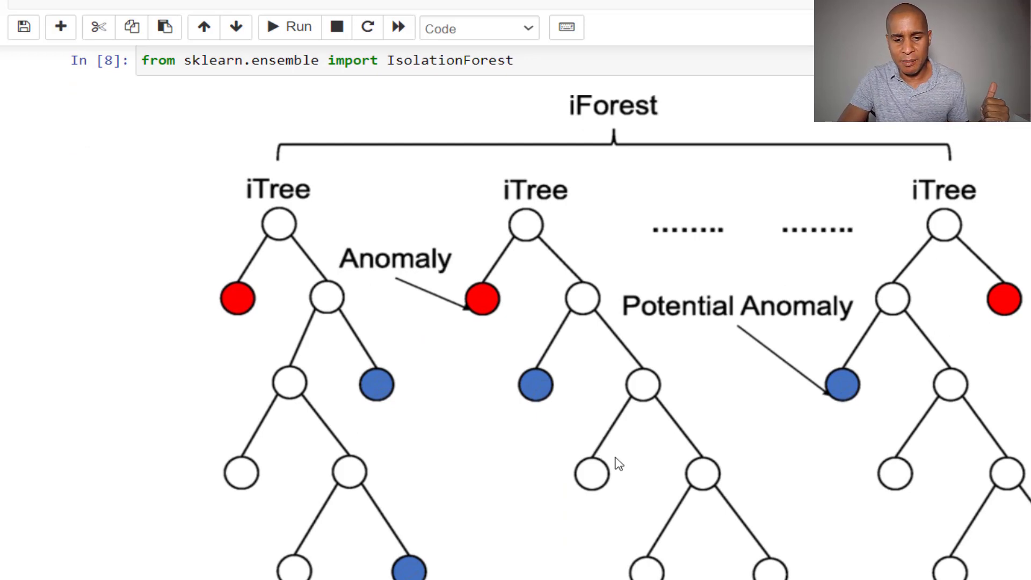
pyautogui.scroll(-3)
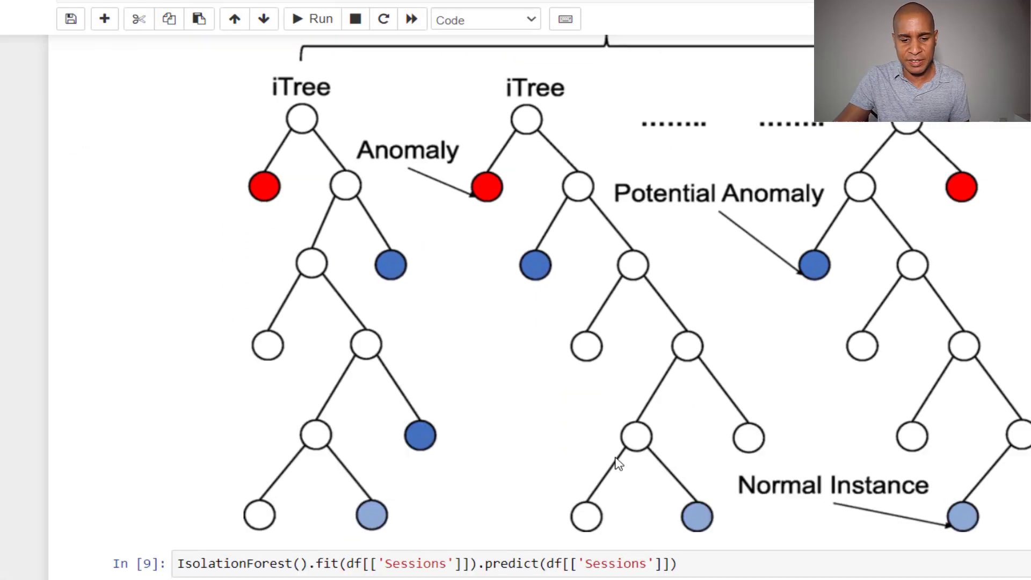
pyautogui.scroll(-3)
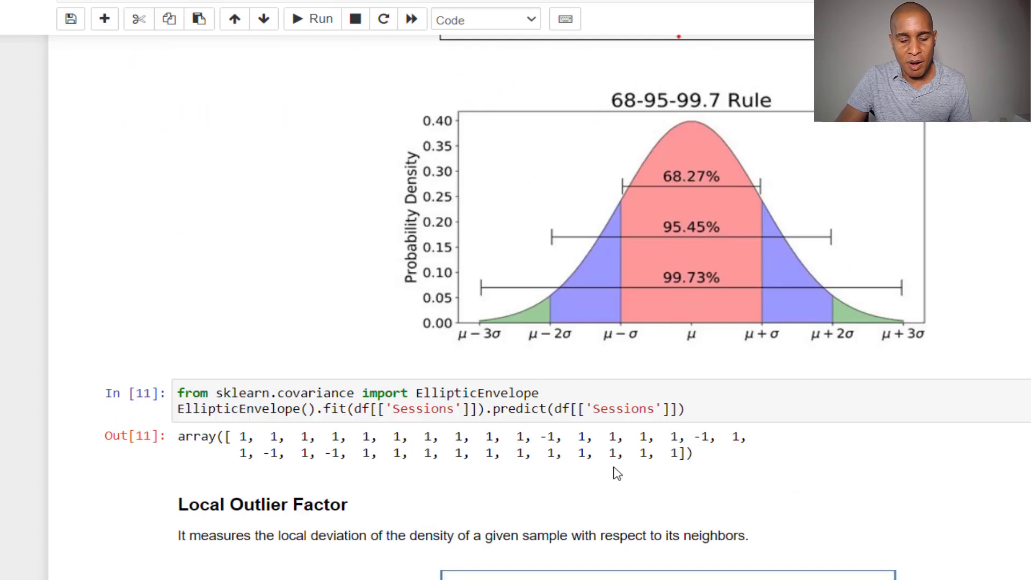
pyautogui.scroll(-3)
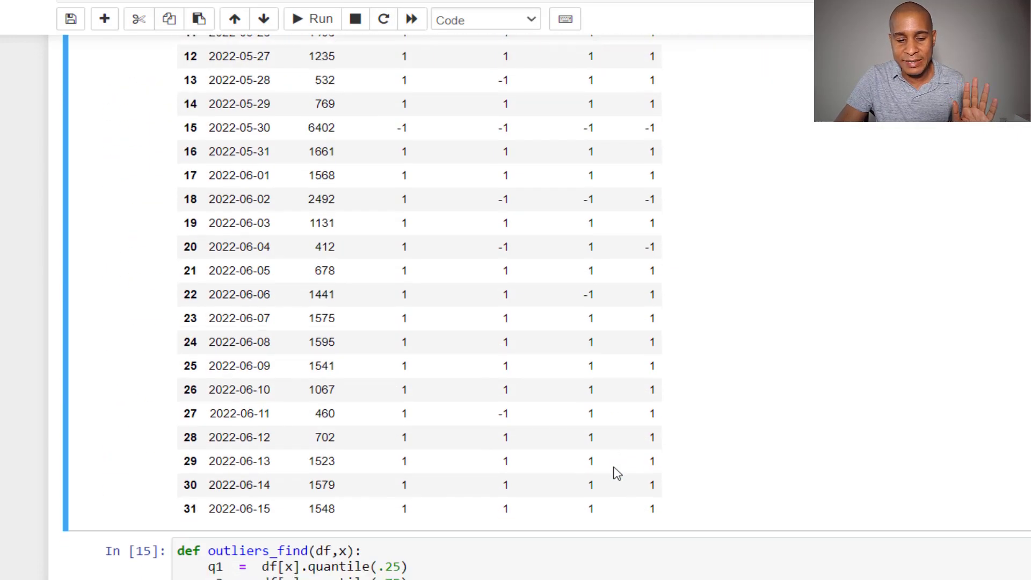
pyautogui.scroll(-3)
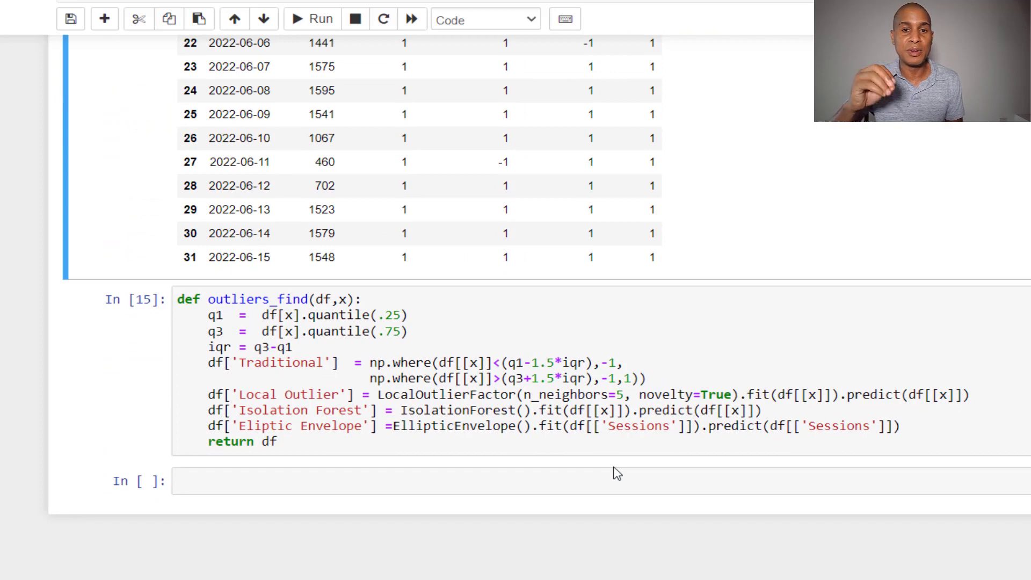